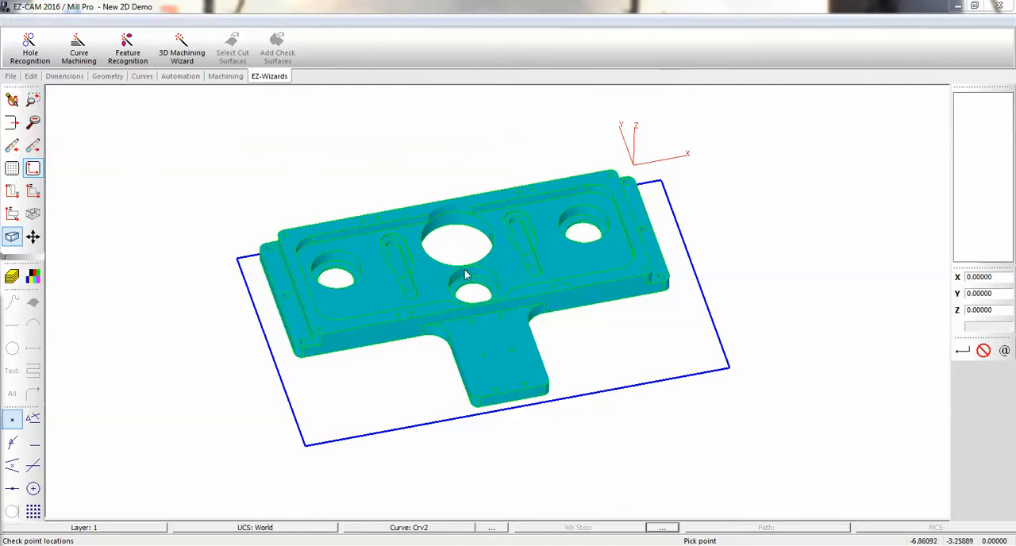
# Orbit the plate to inspect it, then display its boundary curves over the solid.
pyautogui.moveTo(465, 274); pyautogui.dragTo(476, 214)
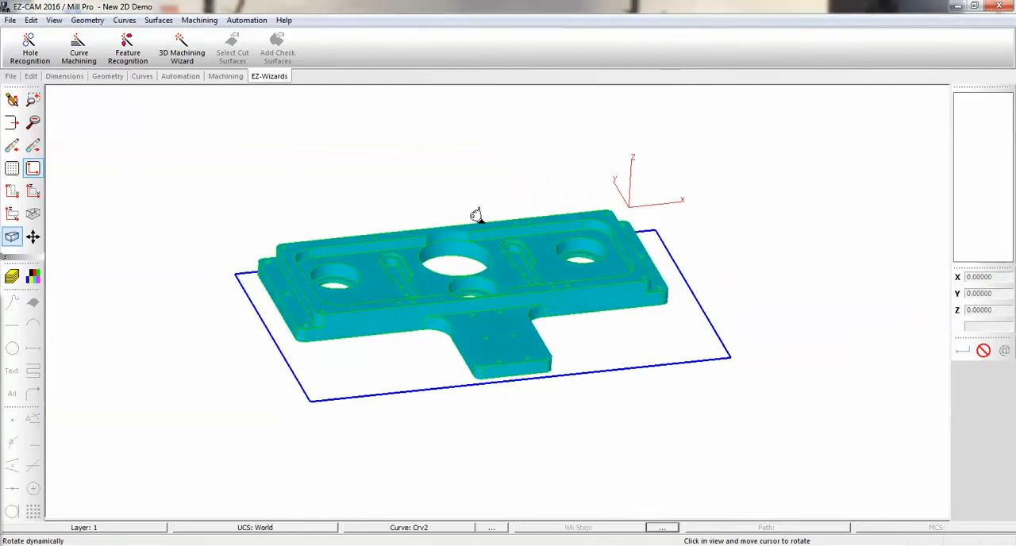
pyautogui.moveTo(477, 215); pyautogui.dragTo(457, 262)
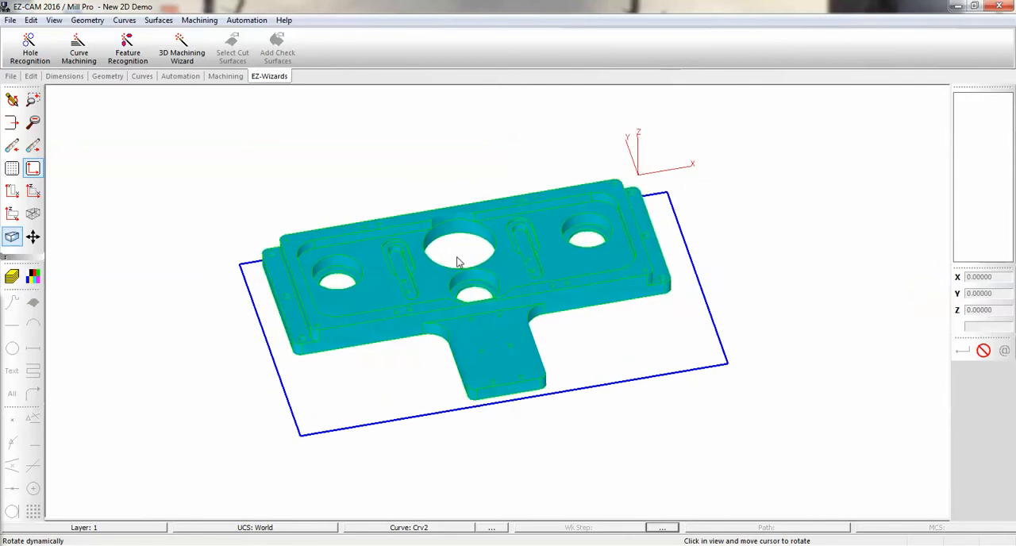
pyautogui.moveTo(456, 262); pyautogui.dragTo(419, 246)
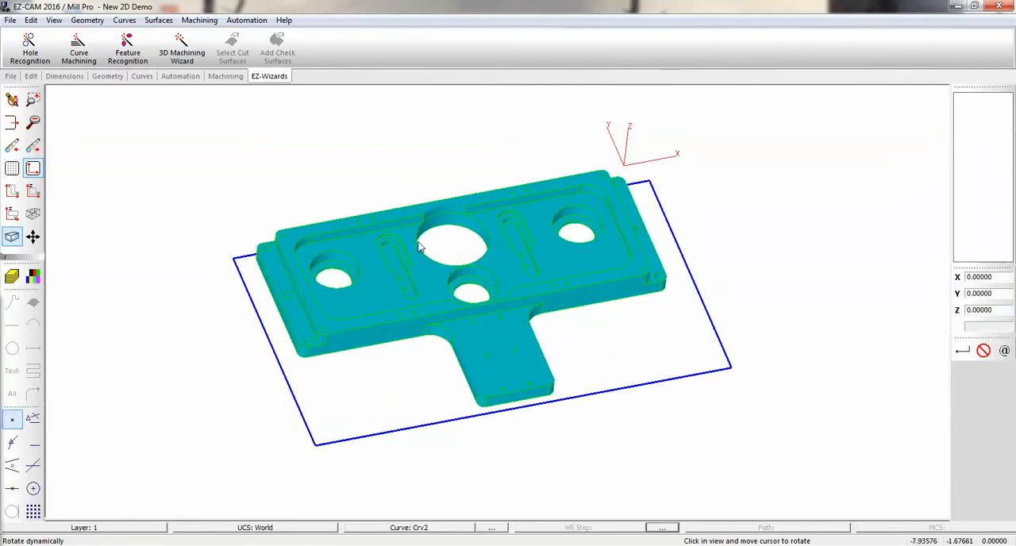
pyautogui.click(127, 48)
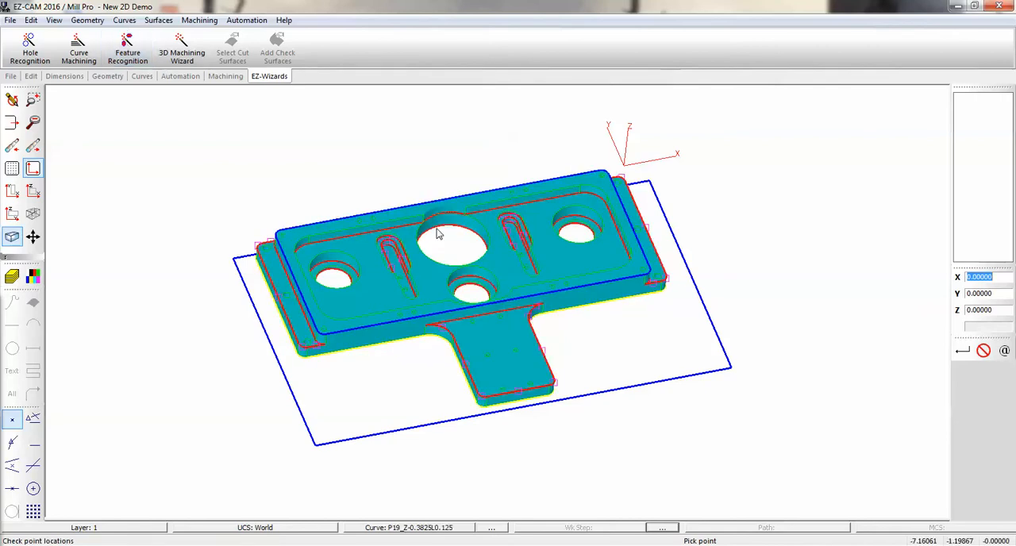
pyautogui.moveTo(403, 212)
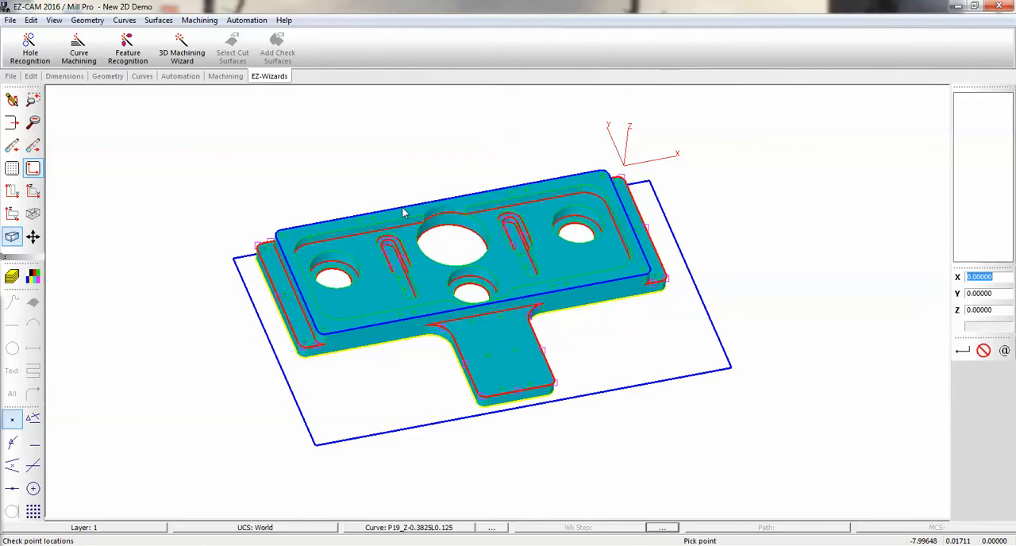
pyautogui.moveTo(413, 210)
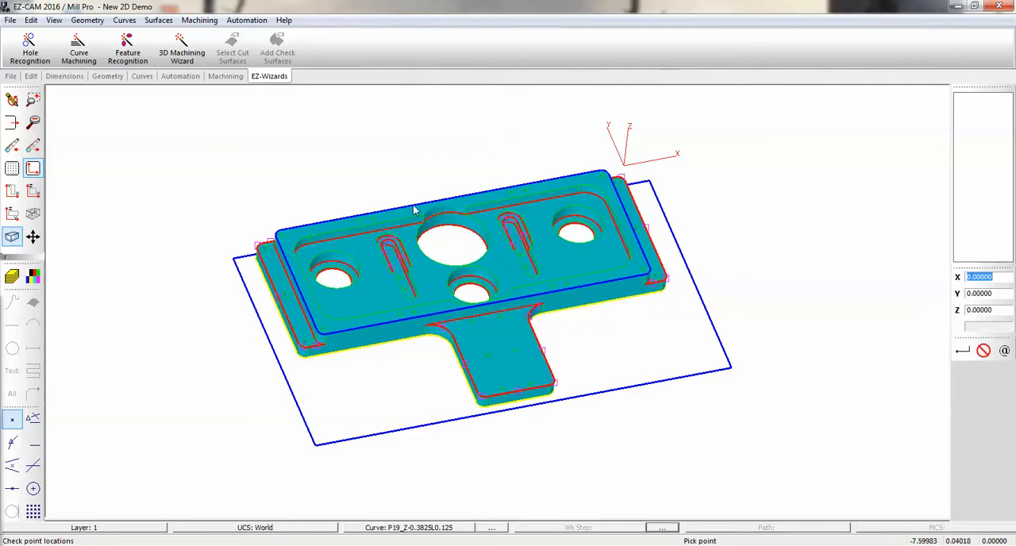
pyautogui.moveTo(406, 222)
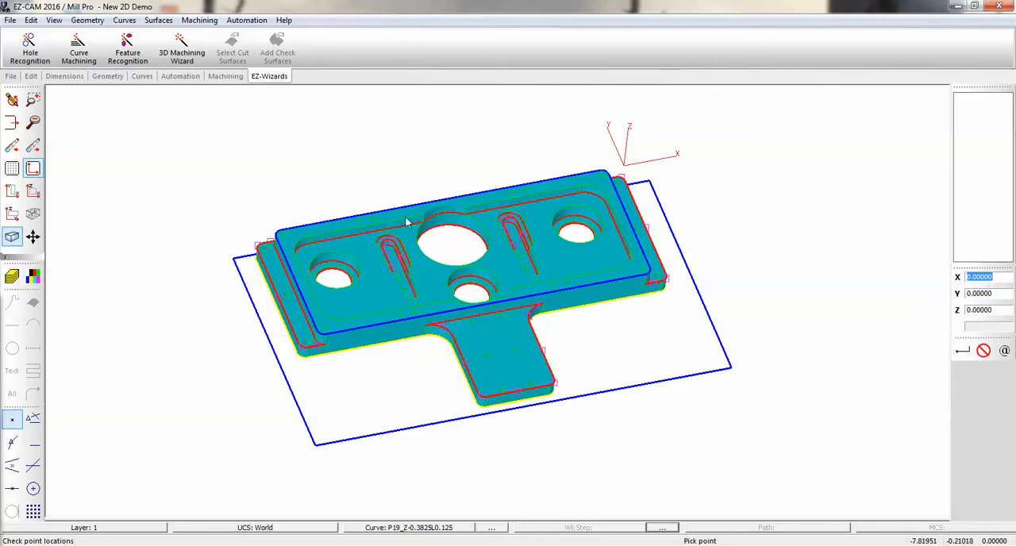
pyautogui.moveTo(404, 310)
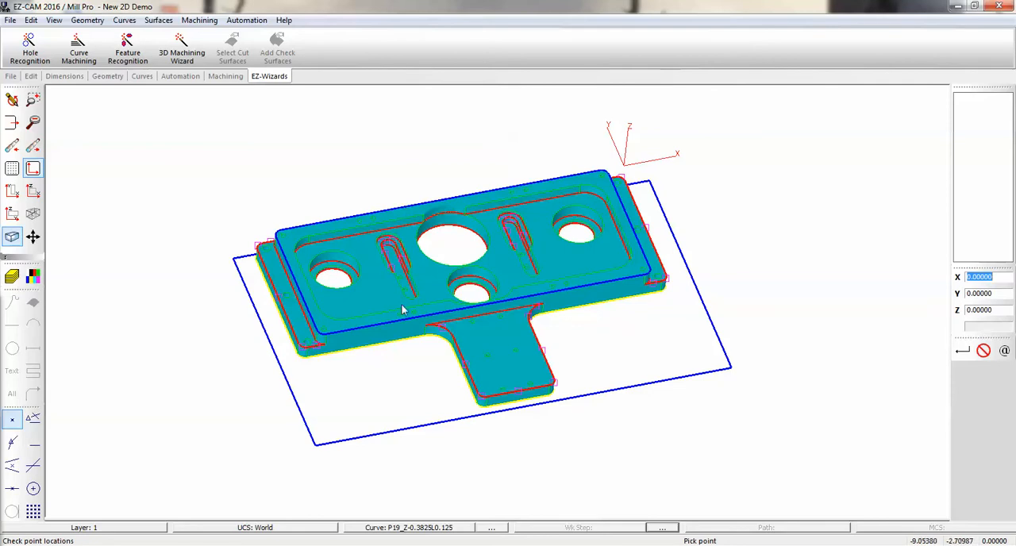
pyautogui.moveTo(371, 354)
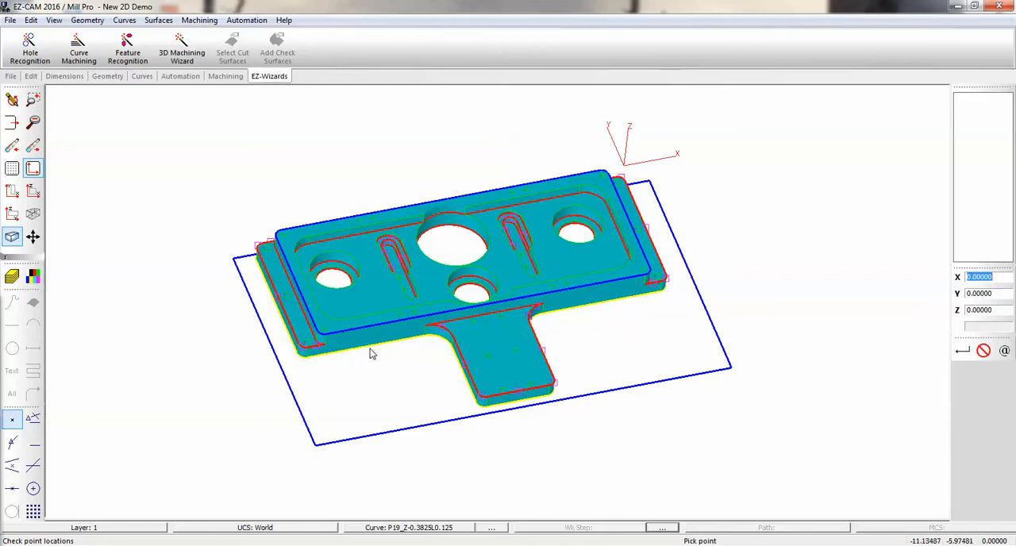
pyautogui.moveTo(472, 350)
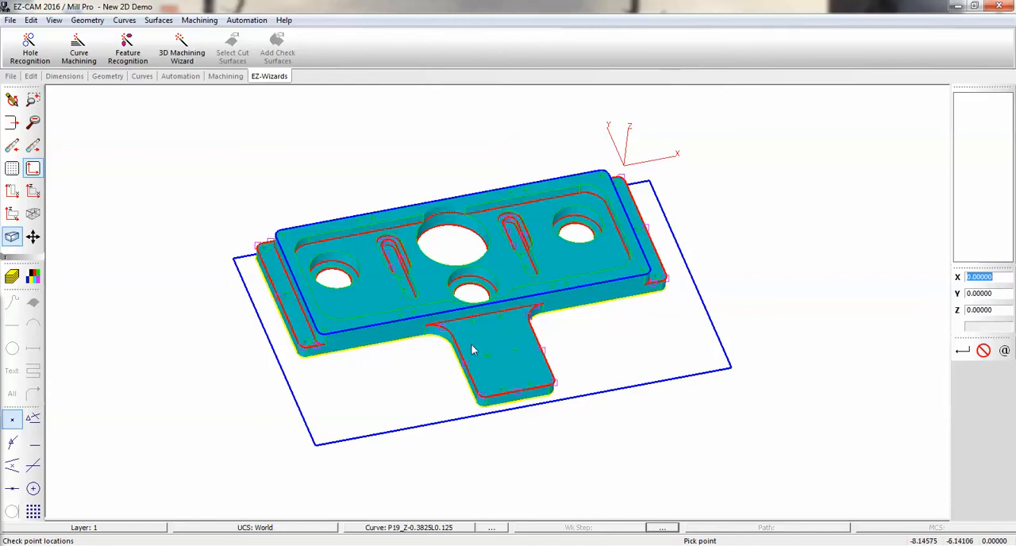
pyautogui.moveTo(651, 228)
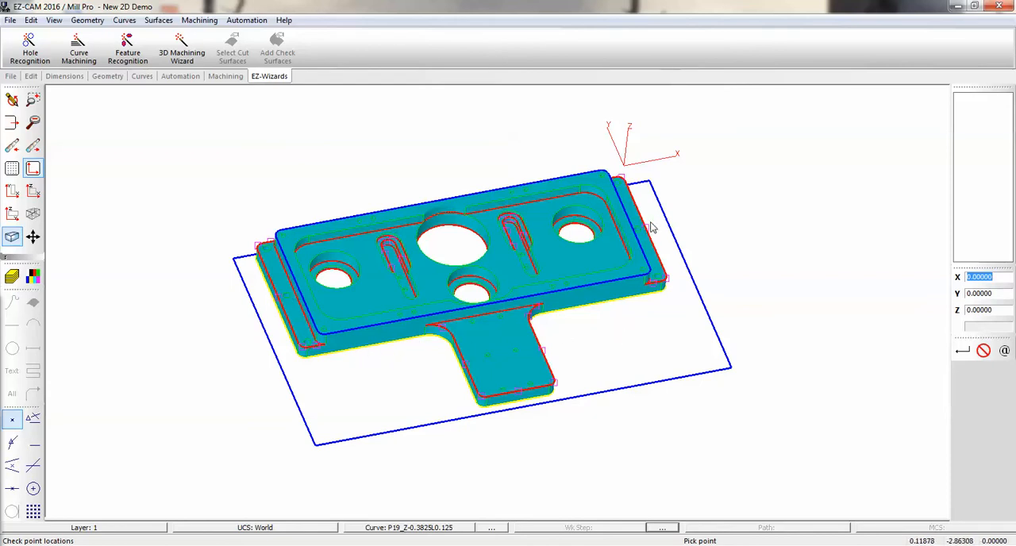
pyautogui.moveTo(643, 234)
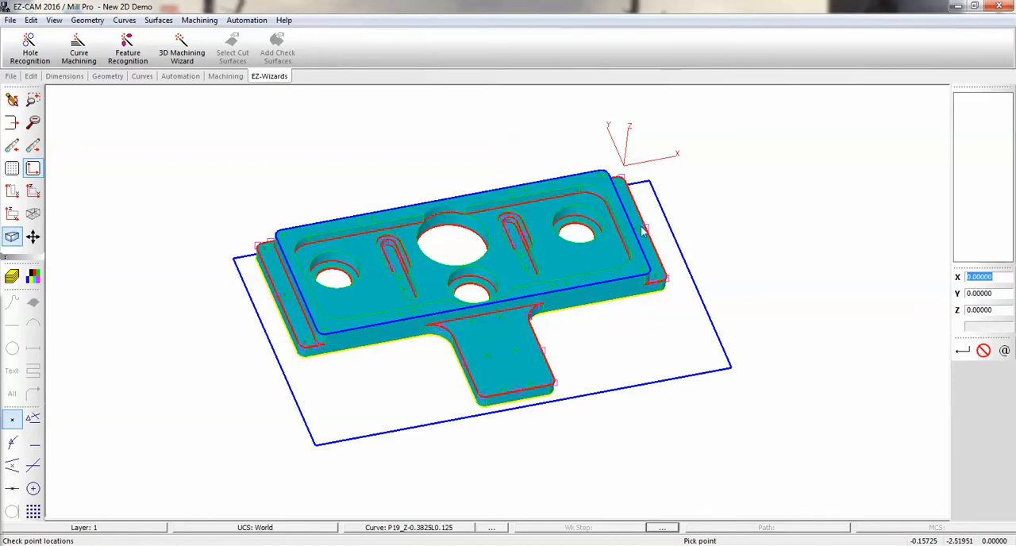
pyautogui.moveTo(647, 238)
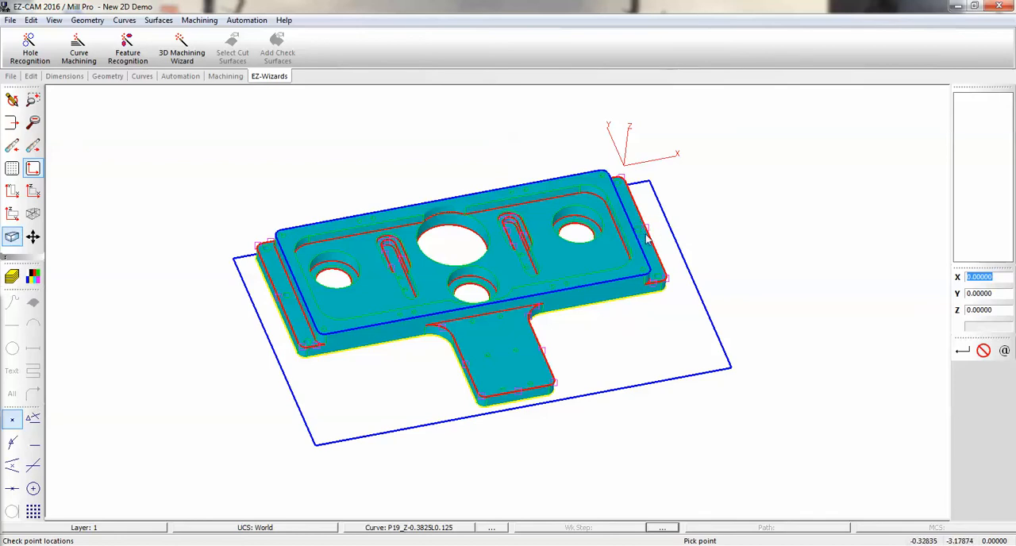
pyautogui.moveTo(540, 317)
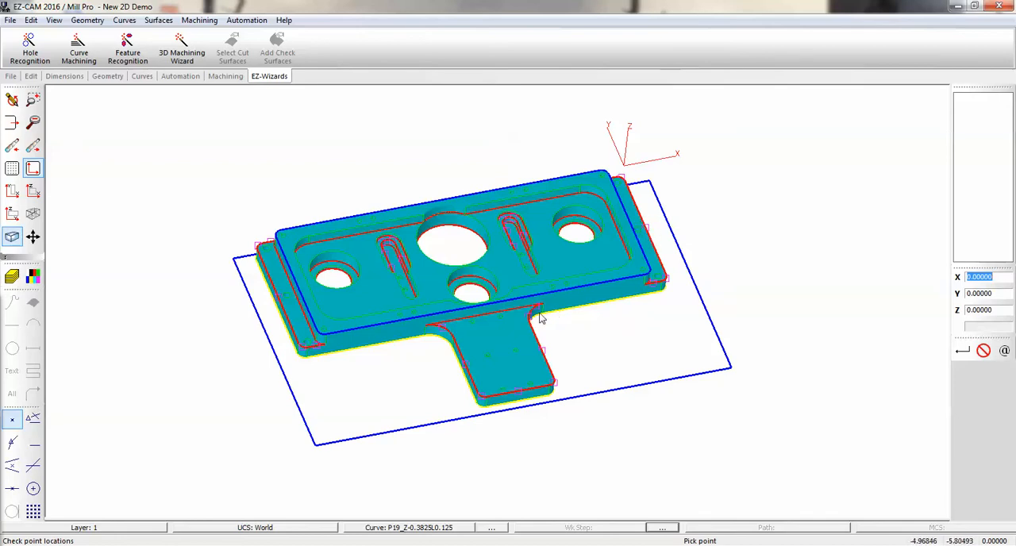
pyautogui.moveTo(489, 300)
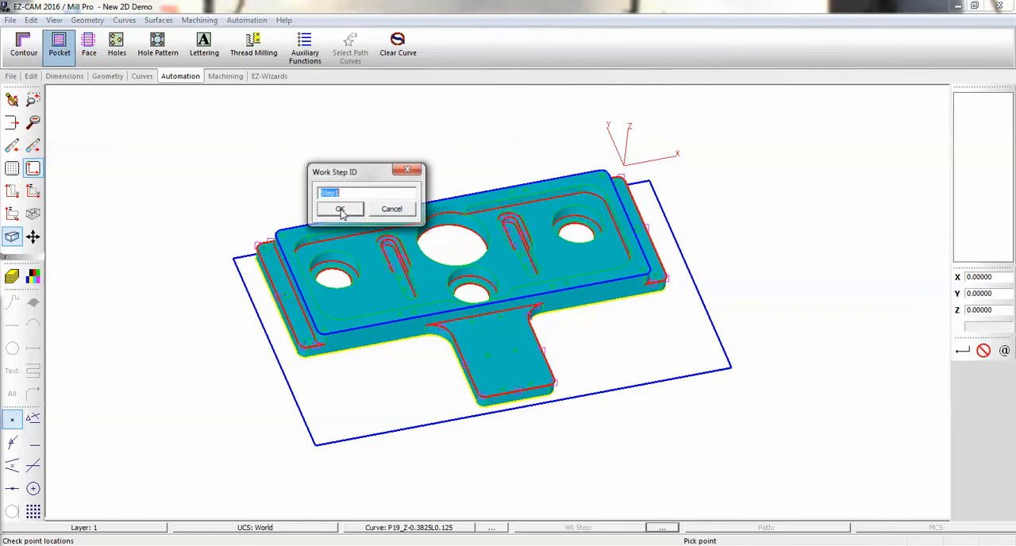
# Name the pocket work step 'pockets' and accept EZ Pocket with a .25 tool diameter.
pyautogui.write('pockets')
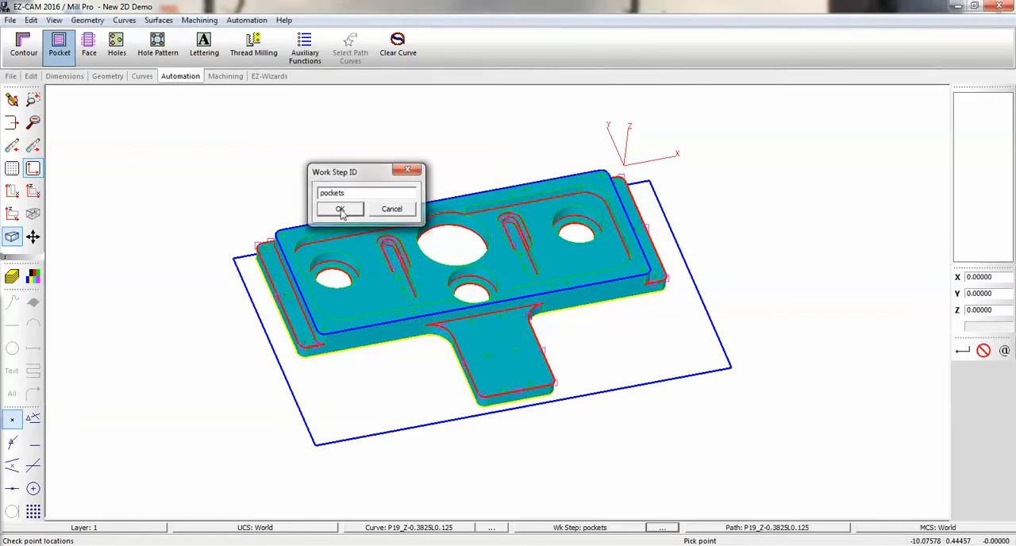
pyautogui.click(340, 209)
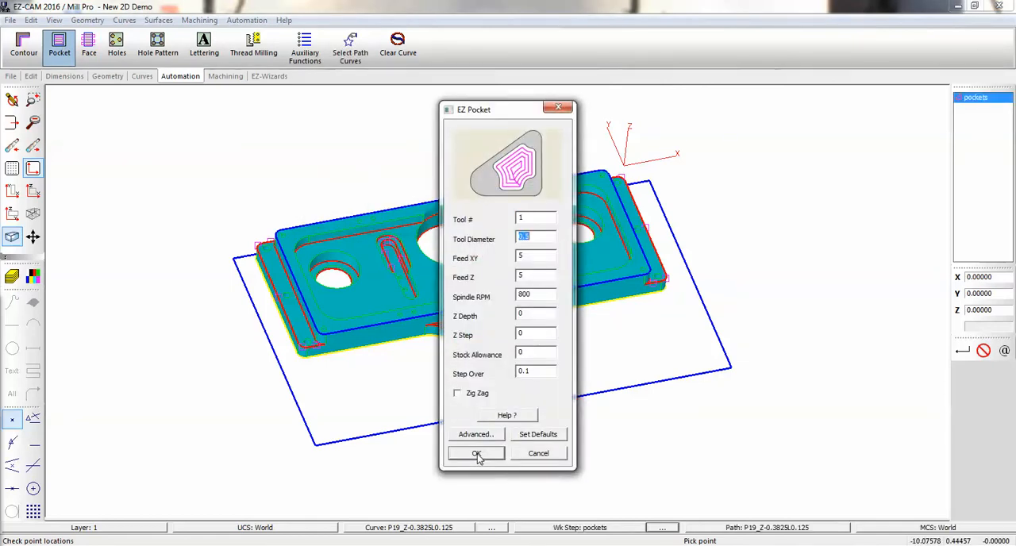
pyautogui.write('.25')
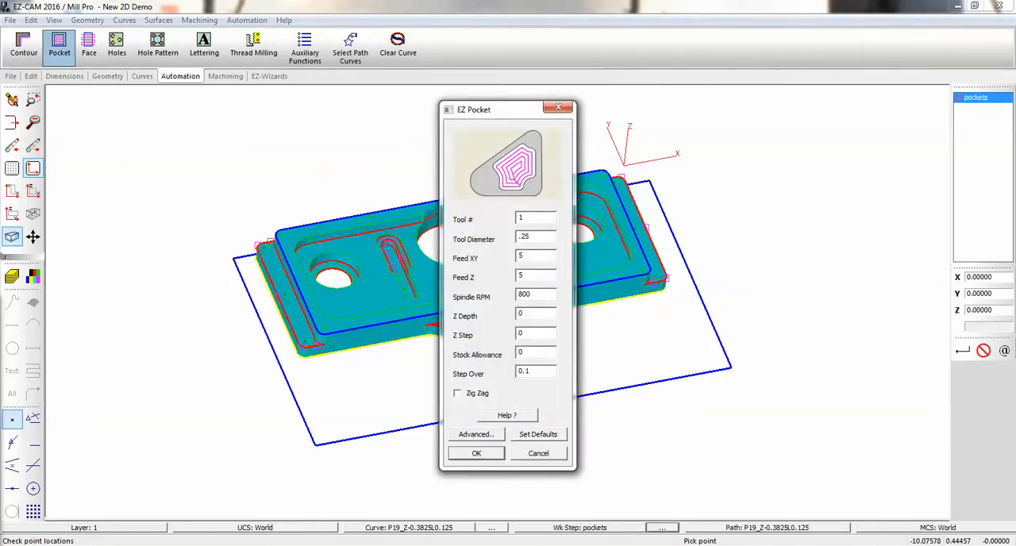
pyautogui.click(535, 294)
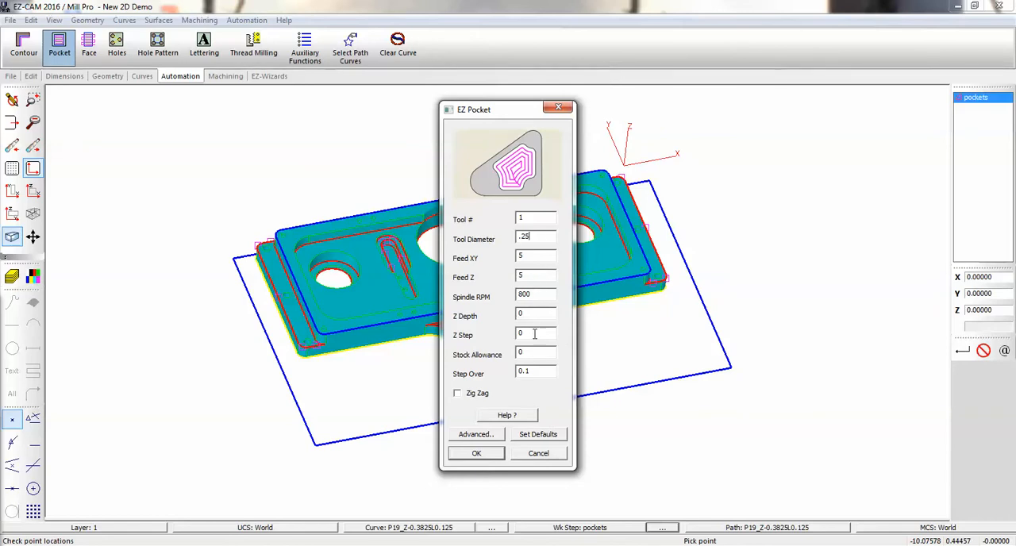
pyautogui.click(534, 355)
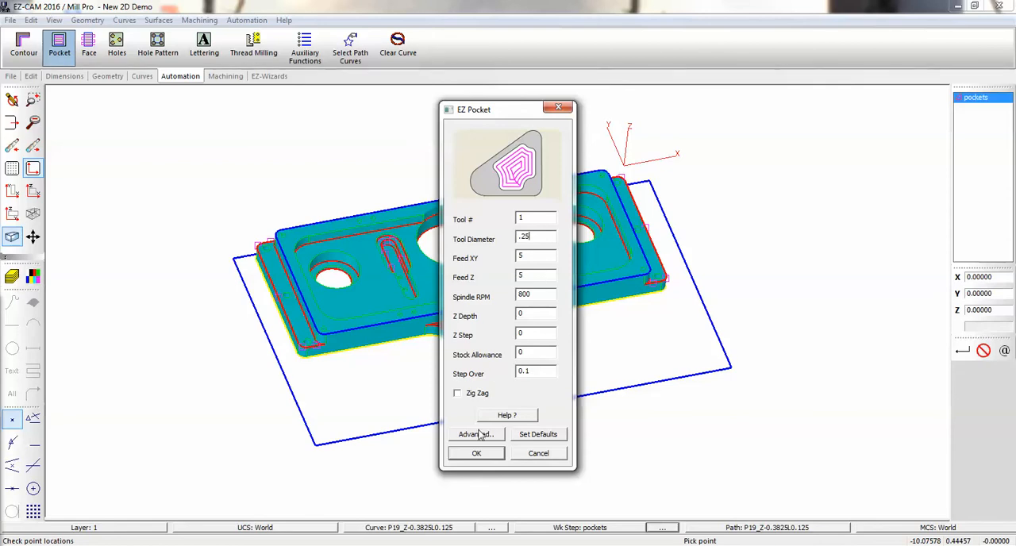
pyautogui.moveTo(483, 437)
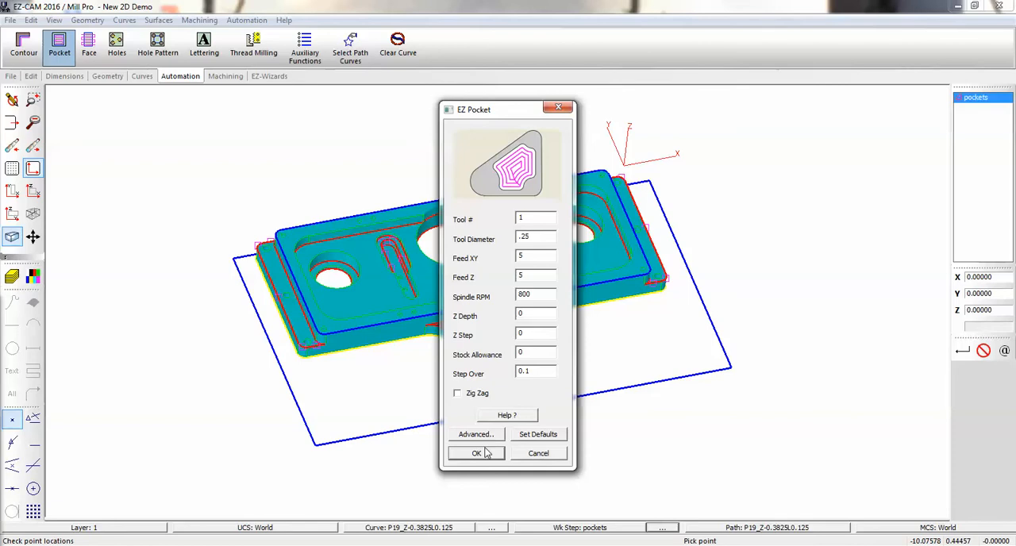
pyautogui.click(476, 453)
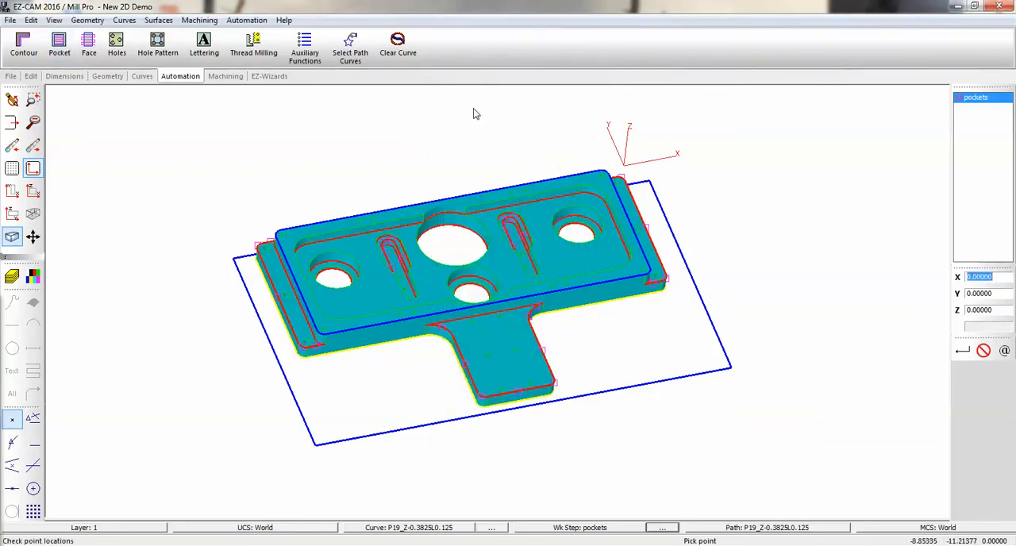
# Select the pockets step's machining curves by colour from the Layer/Color Bar.
pyautogui.click(350, 46)
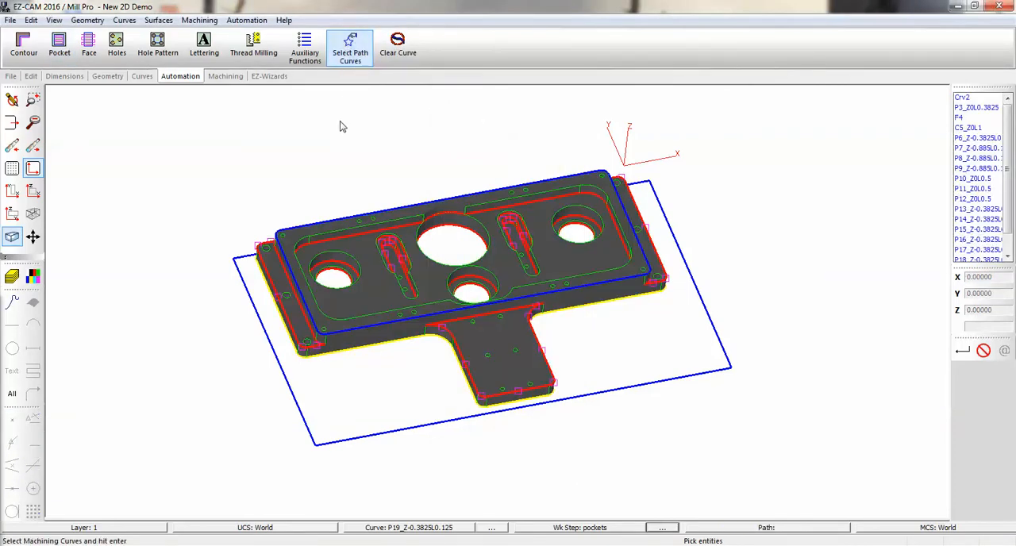
pyautogui.click(33, 276)
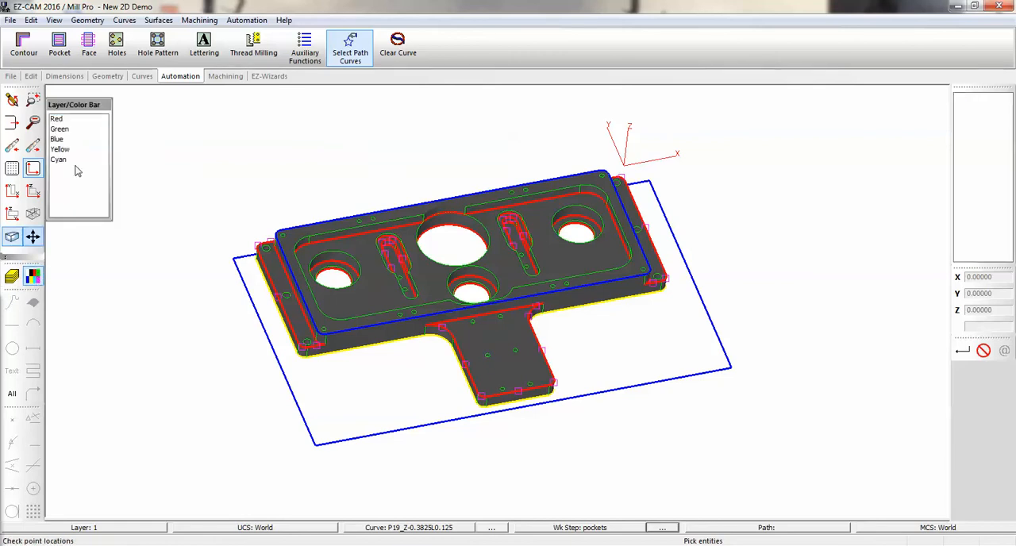
pyautogui.click(56, 119)
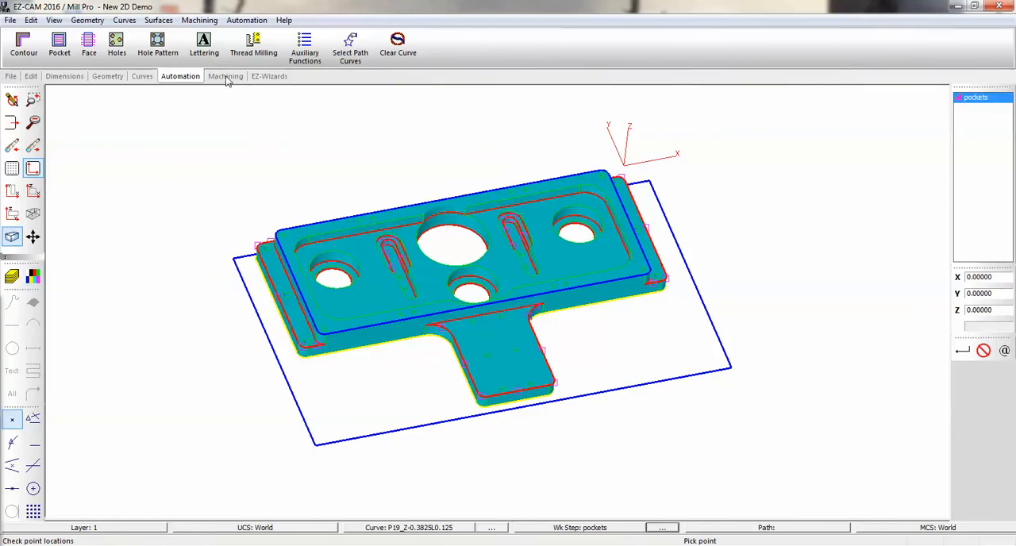
# Verify the pockets work step to draw its toolpaths over the plate.
pyautogui.click(226, 75)
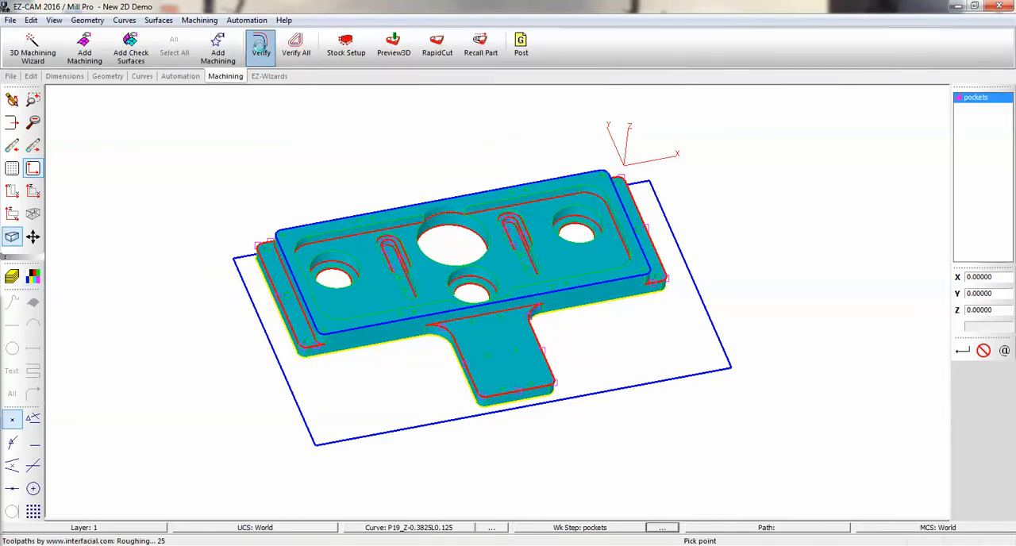
pyautogui.click(261, 44)
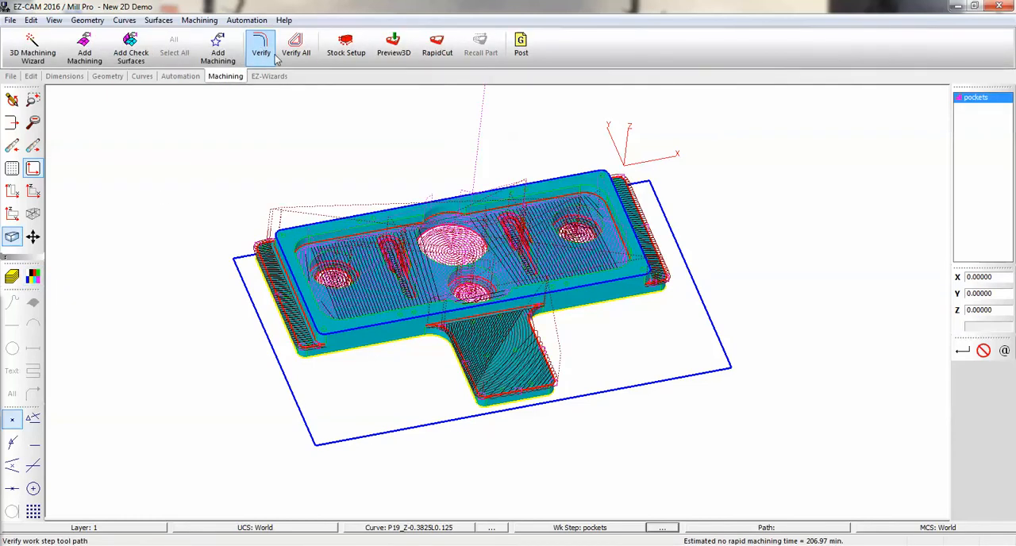
pyautogui.click(295, 44)
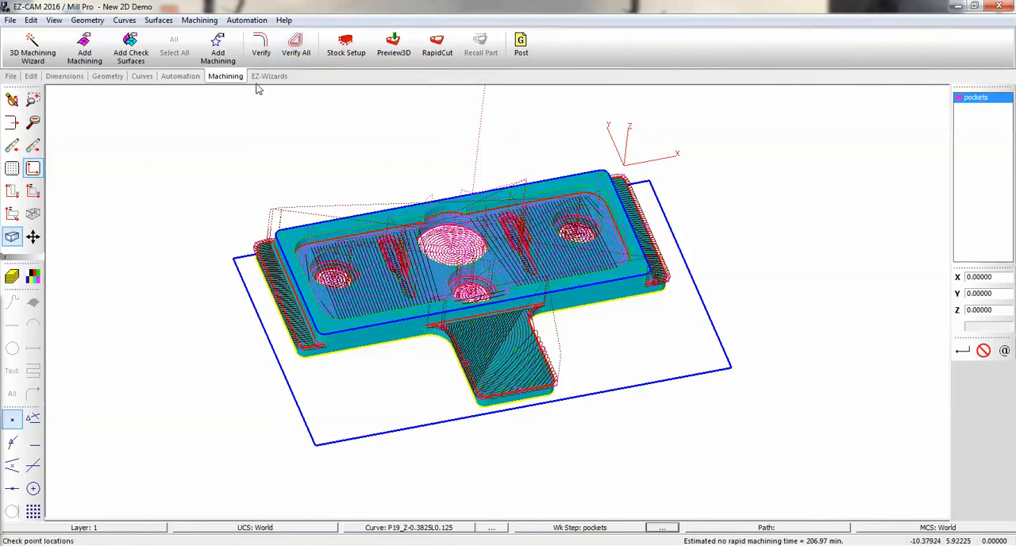
pyautogui.click(181, 76)
pyautogui.write('outsid')
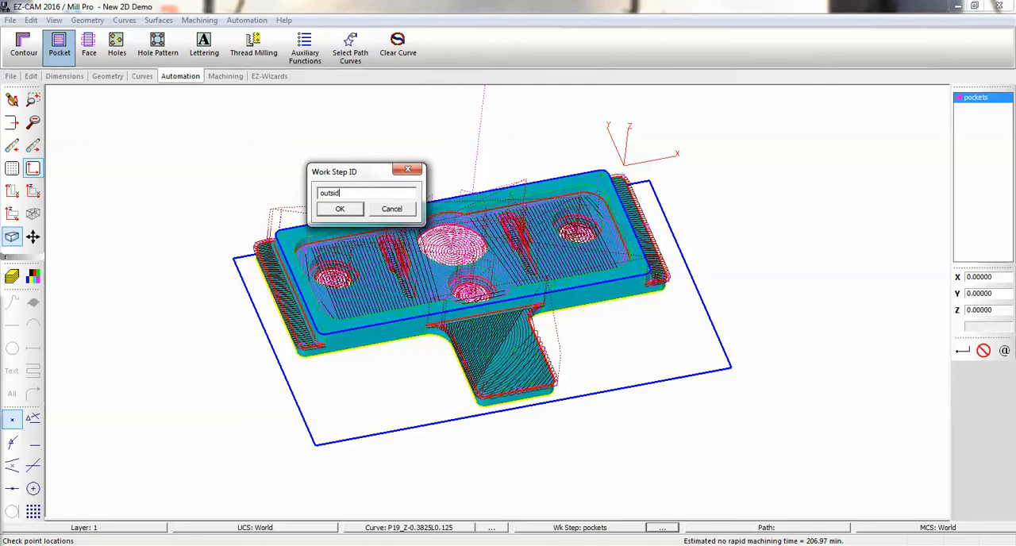
# Add an 'outside' pocket work step, accept its parameters, and select its boundary curve.
pyautogui.click(339, 209)
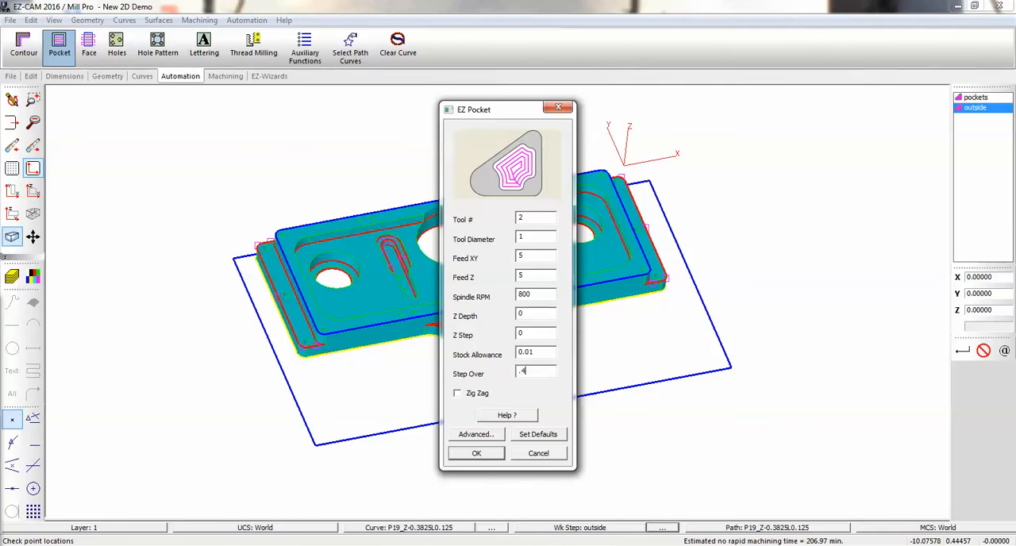
pyautogui.click(476, 452)
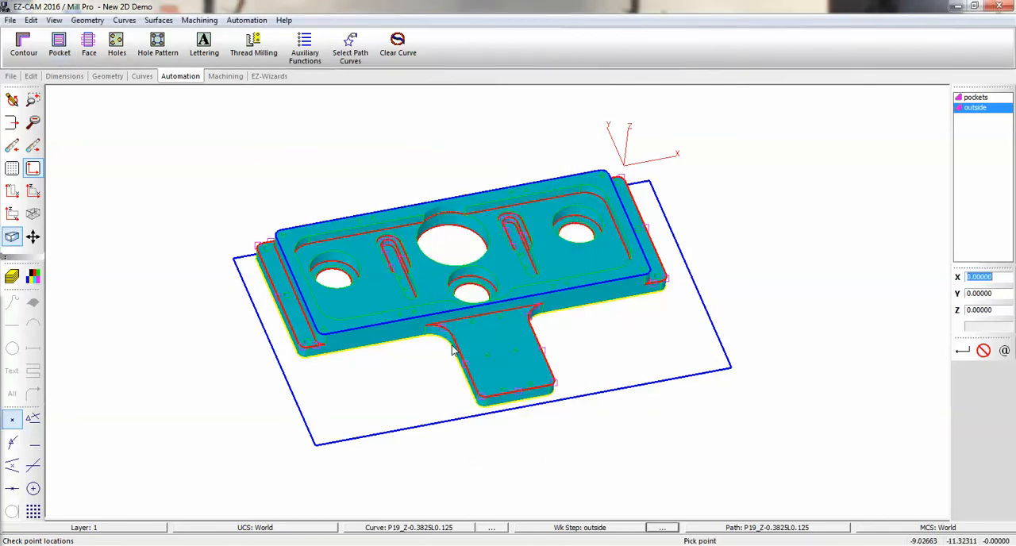
pyautogui.click(350, 45)
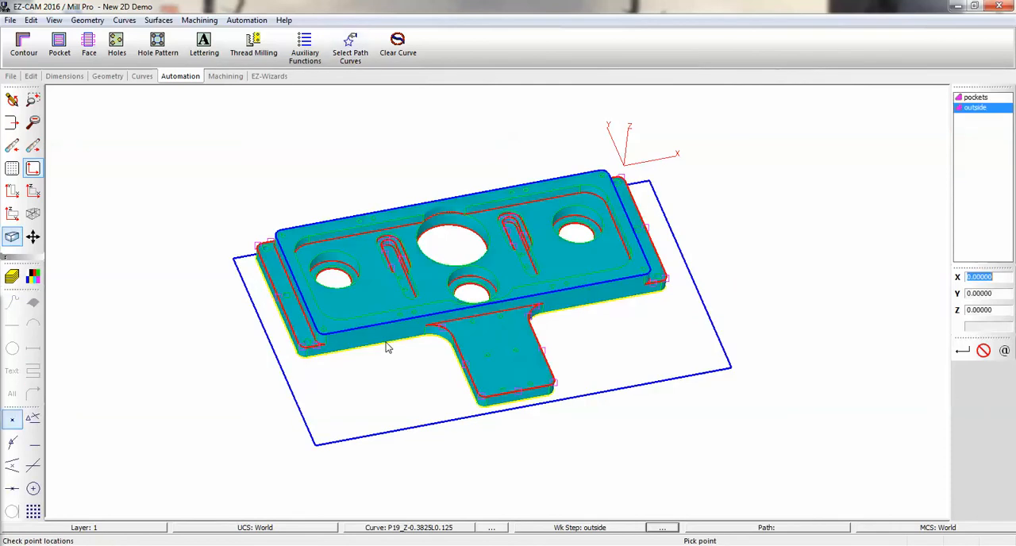
pyautogui.moveTo(287, 397)
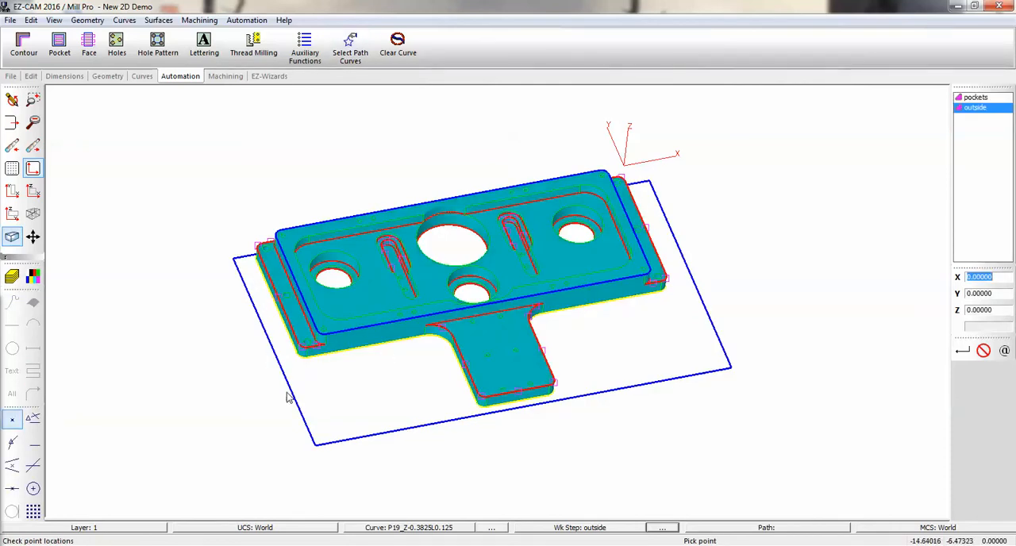
pyautogui.moveTo(656, 395)
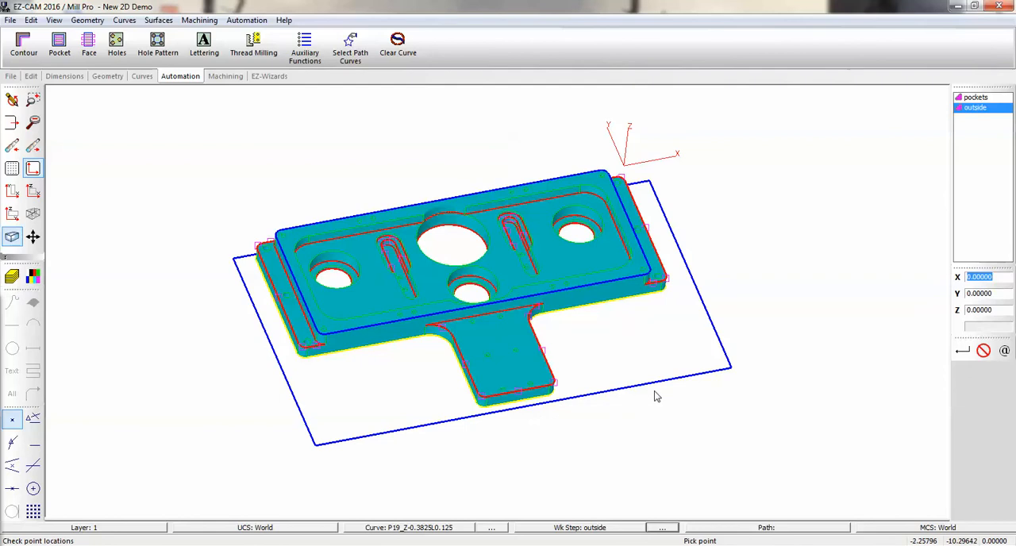
pyautogui.moveTo(516, 395)
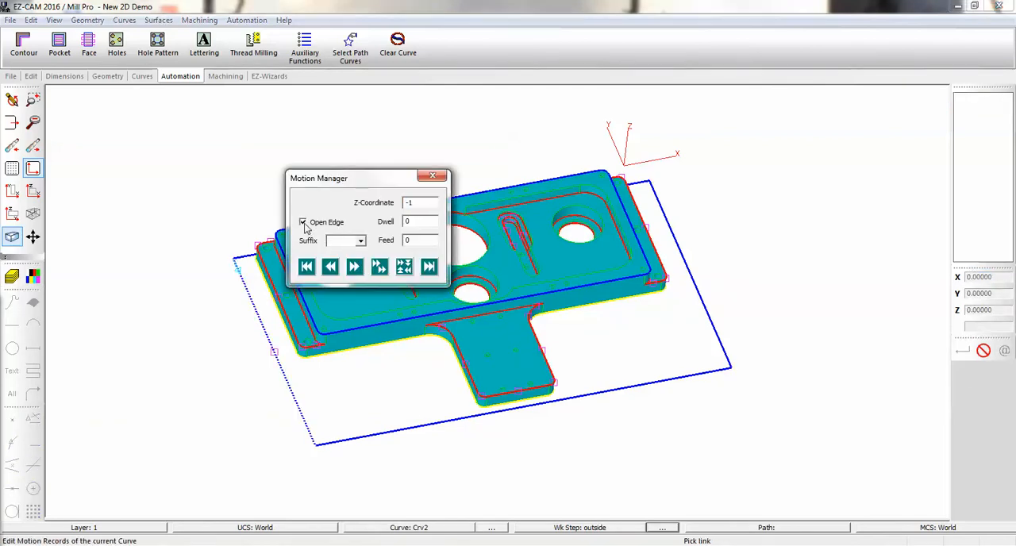
# Toggle Open Edge on the boundary rectangle span and close Motion Manager.
pyautogui.click(303, 222)
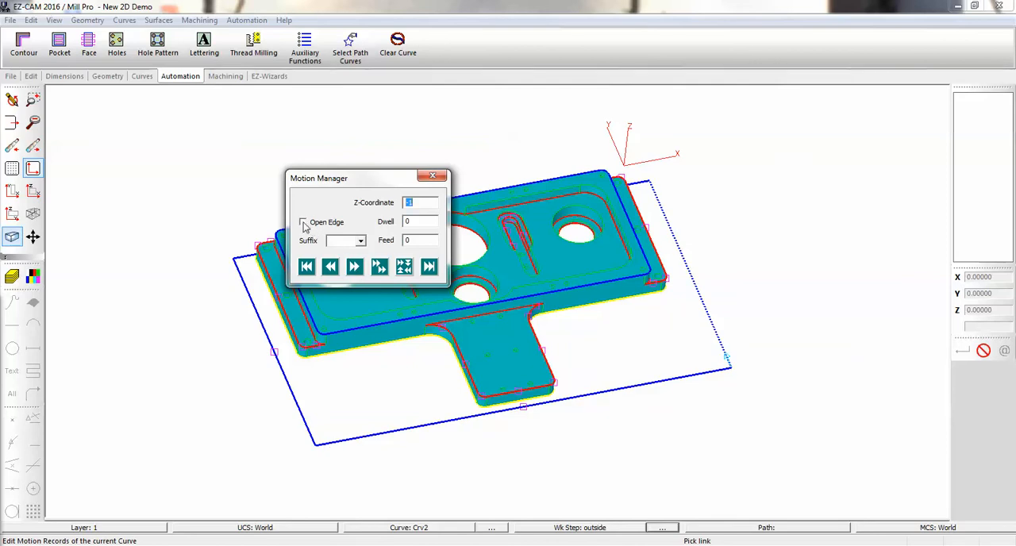
pyautogui.click(432, 175)
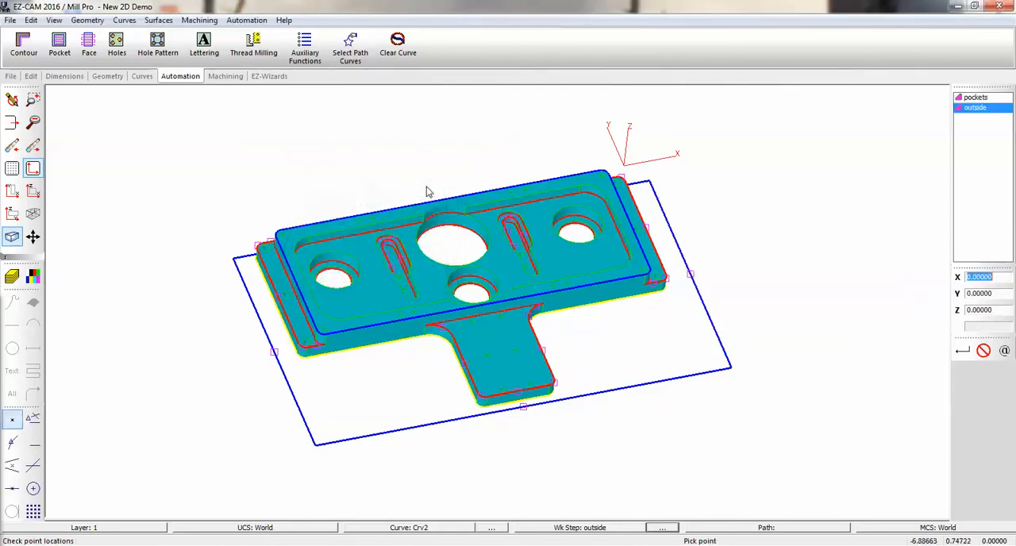
# Verify the outside work step to display its pocketing toolpath around the plate.
pyautogui.click(225, 75)
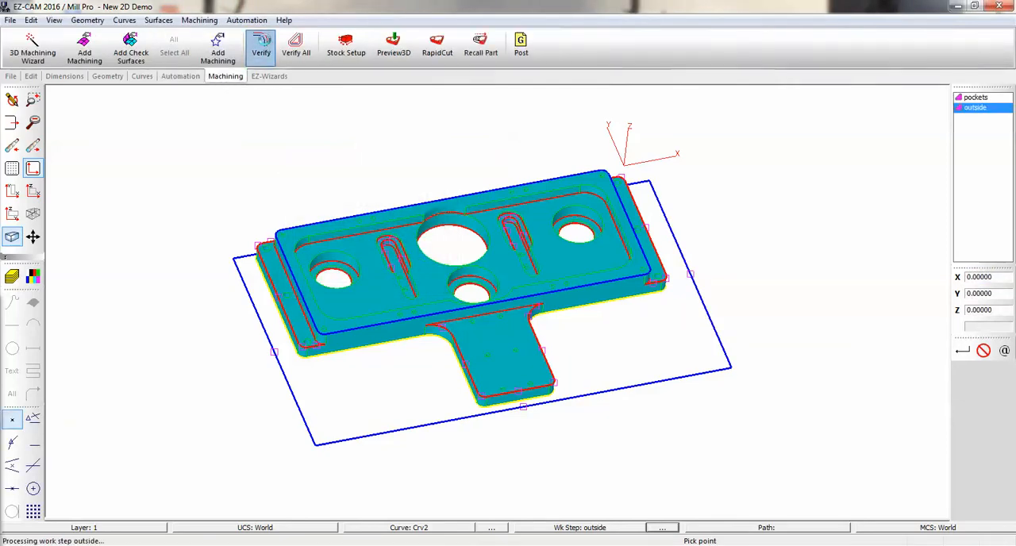
pyautogui.click(261, 44)
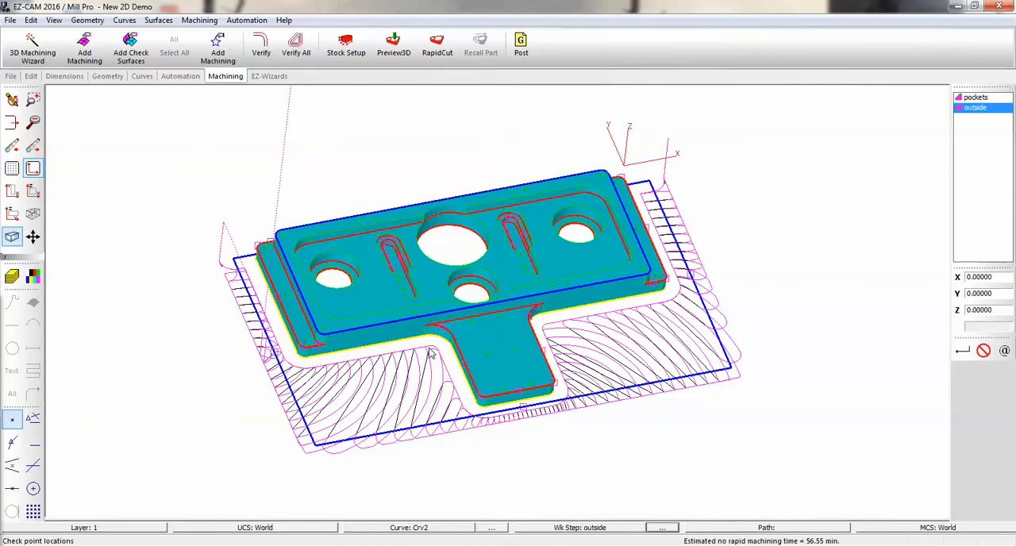
pyautogui.moveTo(333, 197)
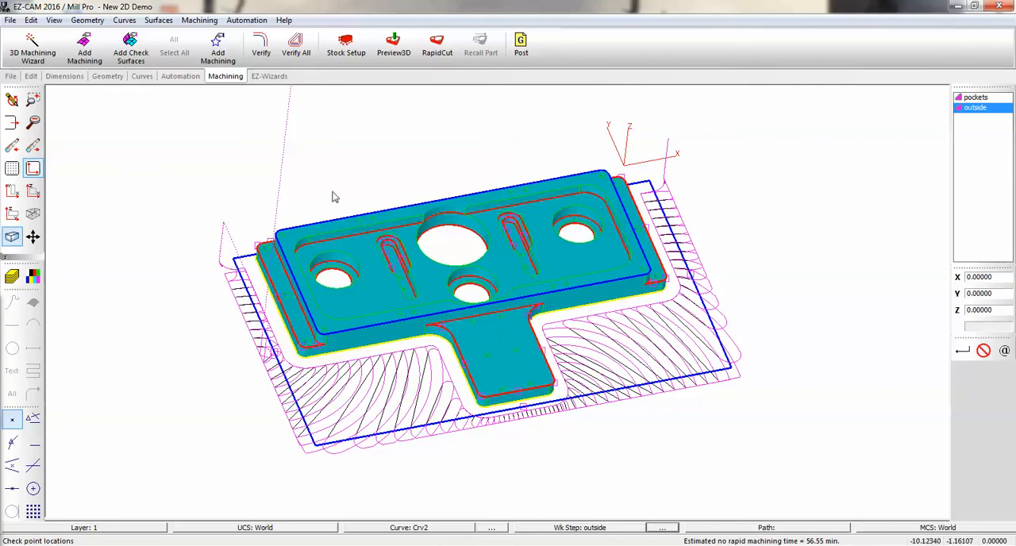
# Create a contour work step named 'profile' with Lead In/Out enabled.
pyautogui.click(180, 75)
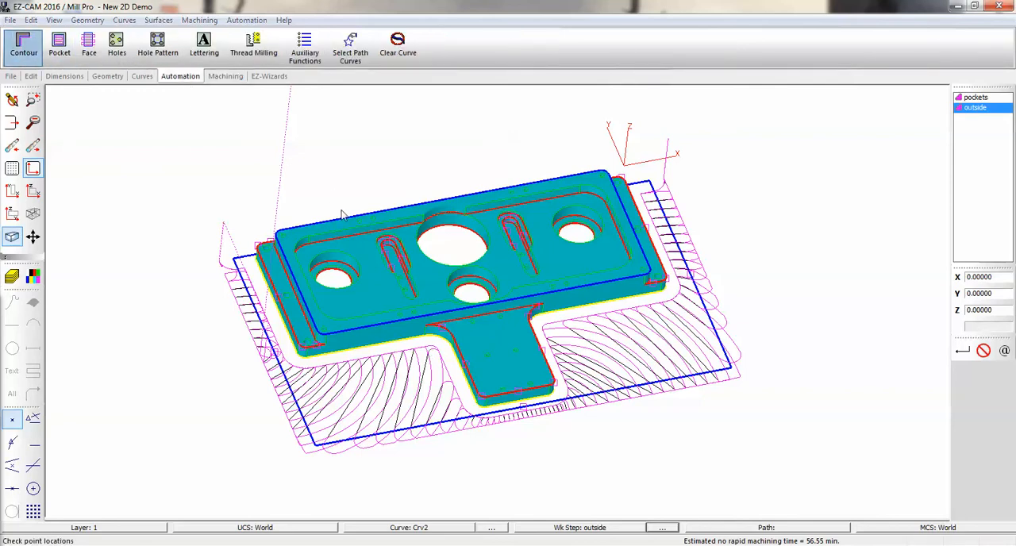
pyautogui.write('profi')
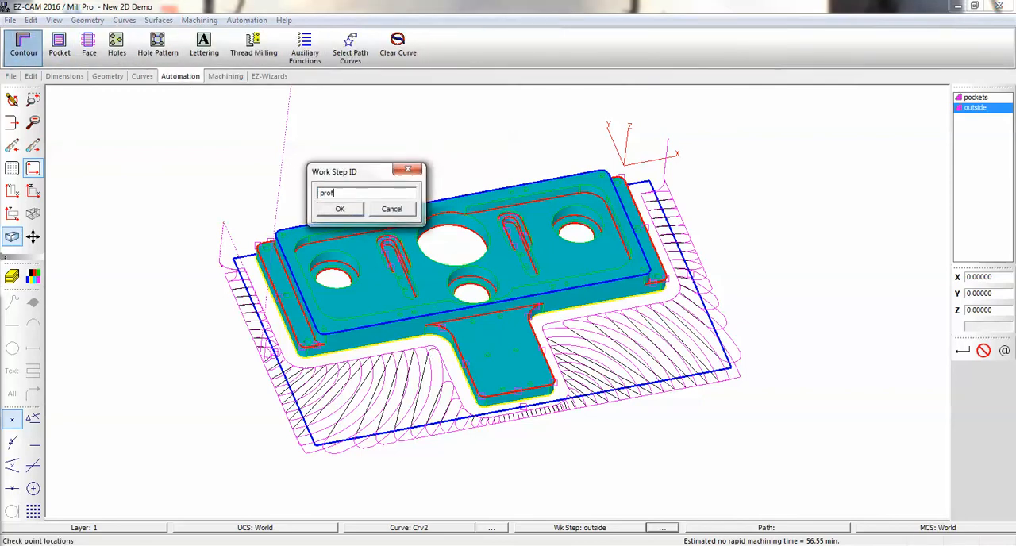
pyautogui.click(340, 208)
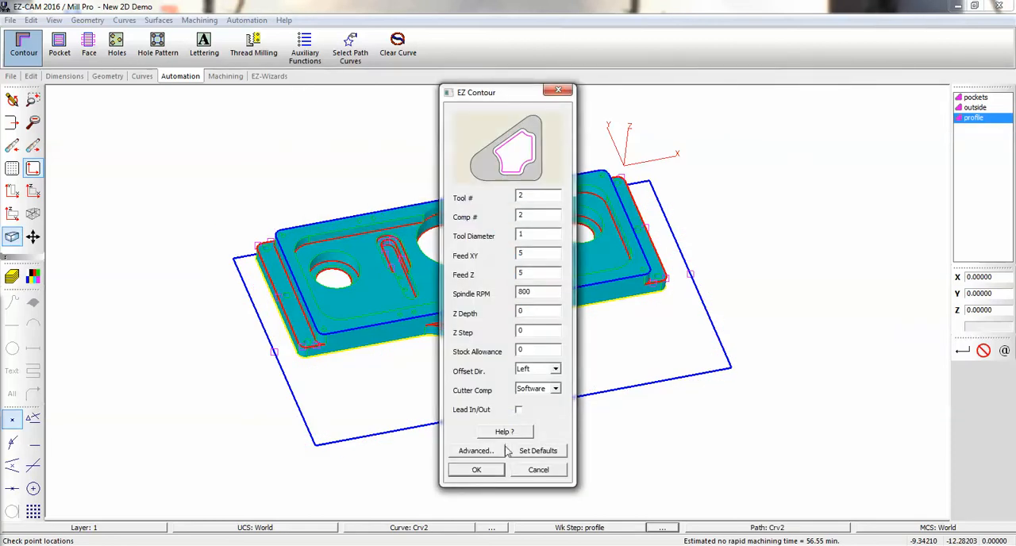
pyautogui.click(518, 409)
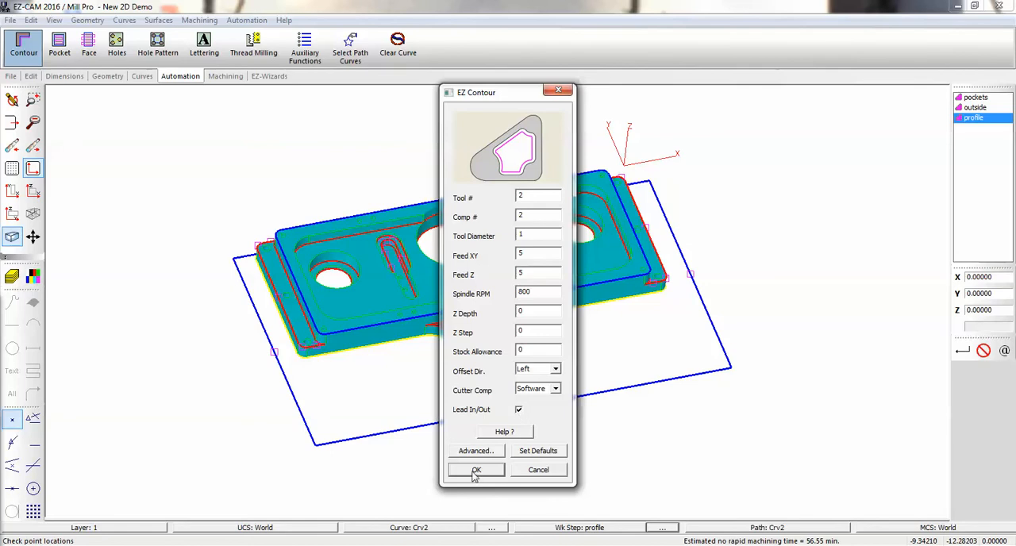
pyautogui.click(477, 470)
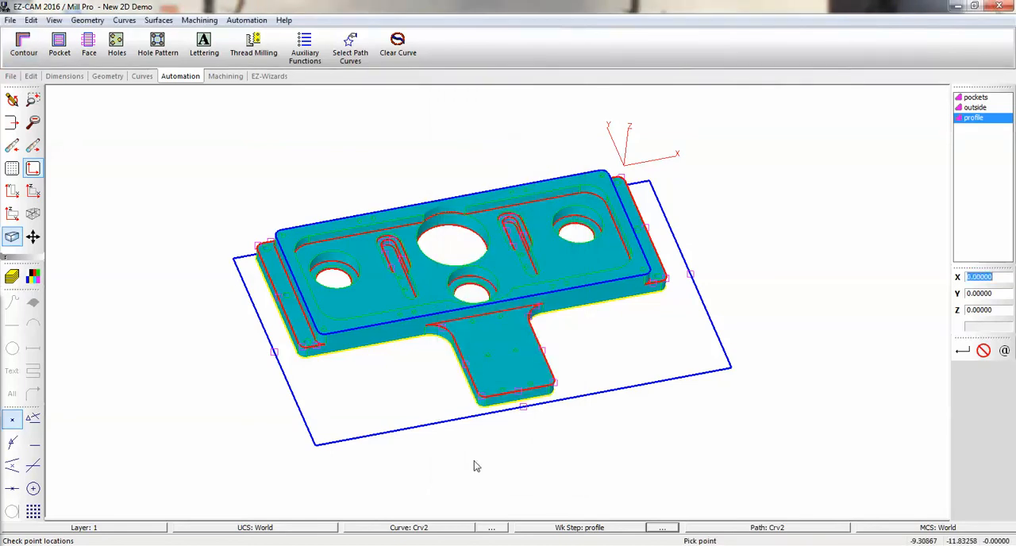
# Select the part outline as the profile curve and generate its contour toolpath.
pyautogui.click(226, 76)
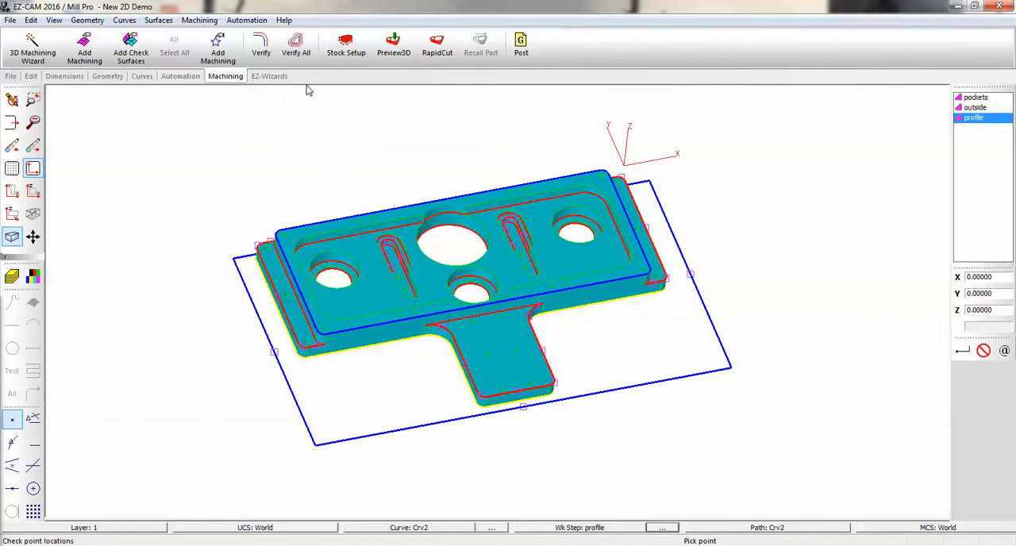
pyautogui.click(180, 76)
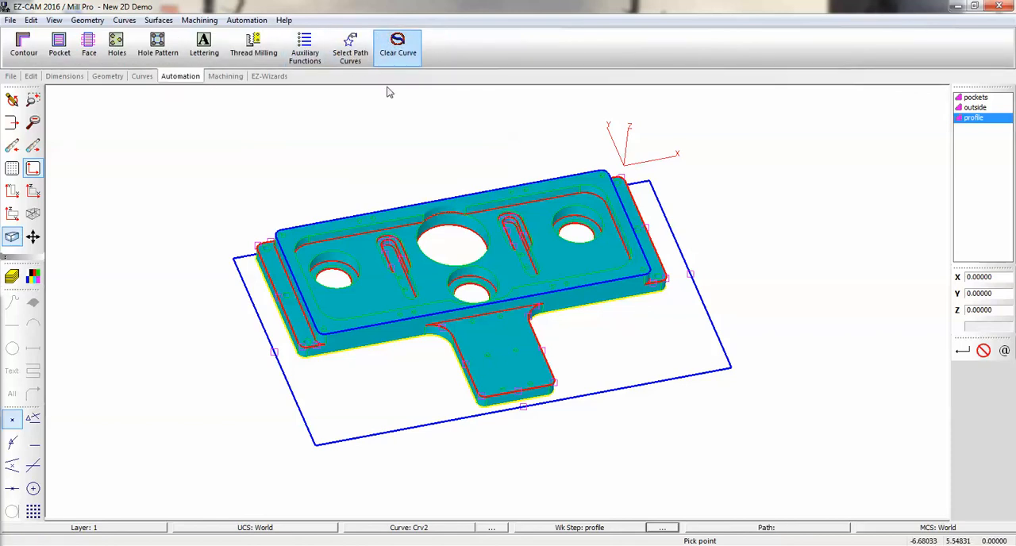
pyautogui.click(351, 48)
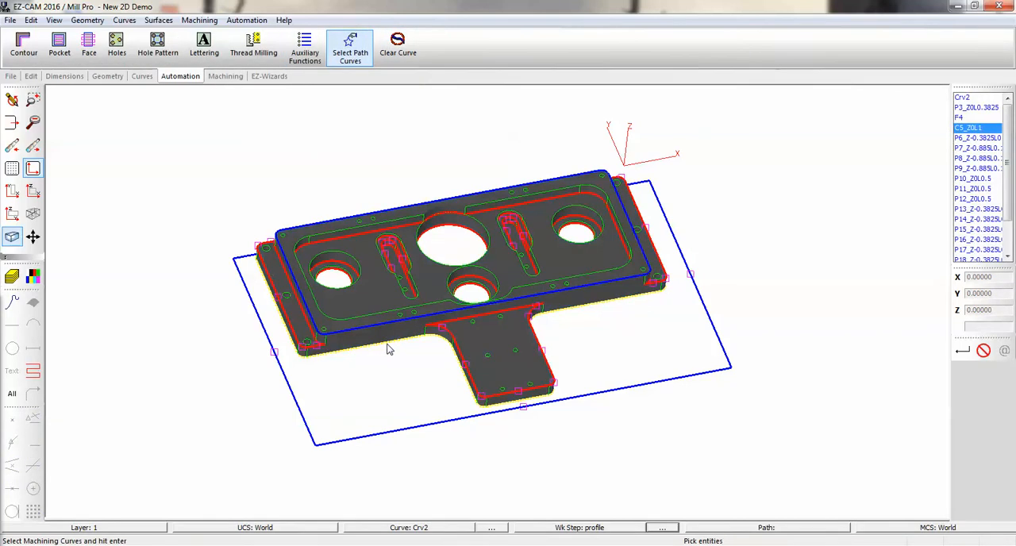
pyautogui.click(224, 76)
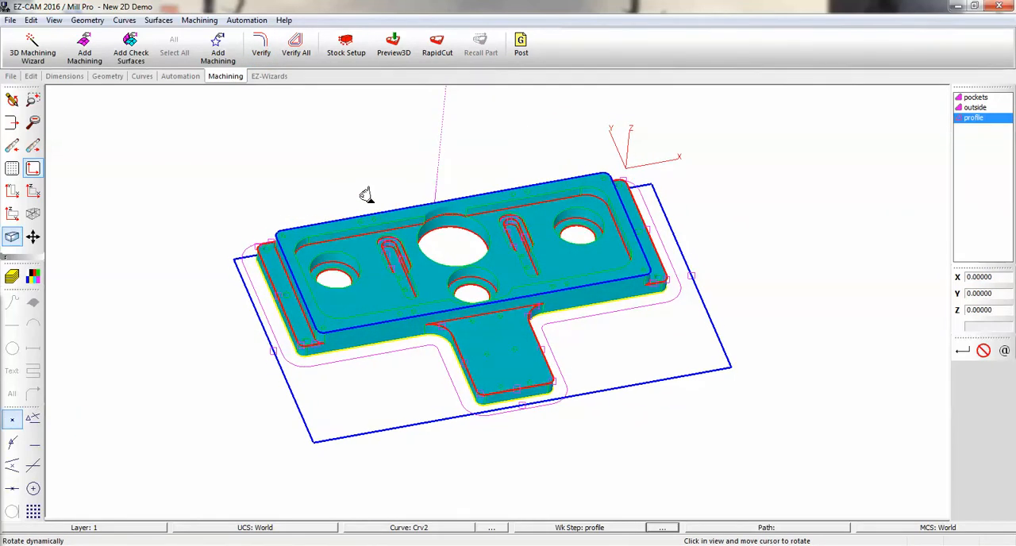
pyautogui.moveTo(921, 119)
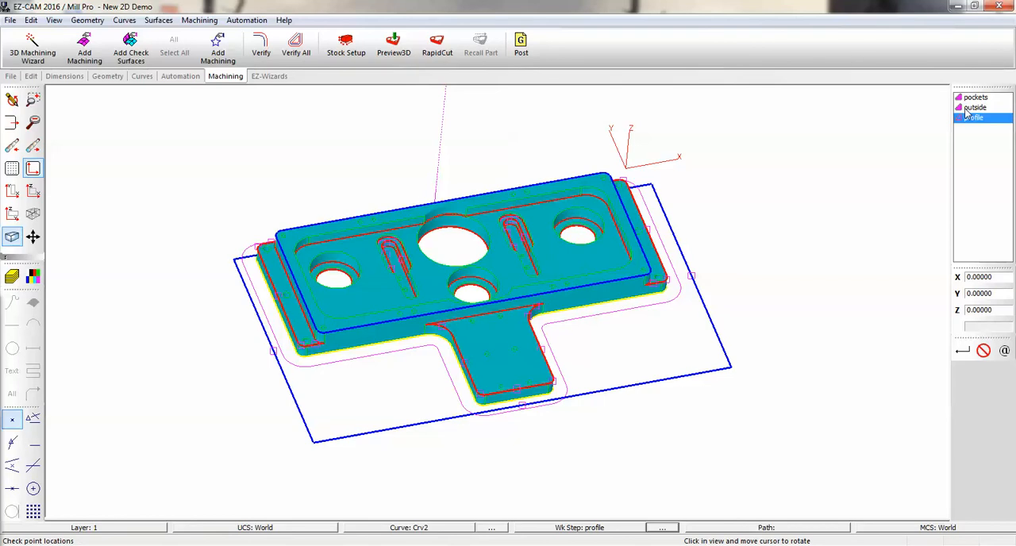
# Move 'outside' to the top of the work step list and orbit the Preview3D simulation.
pyautogui.click(976, 108)
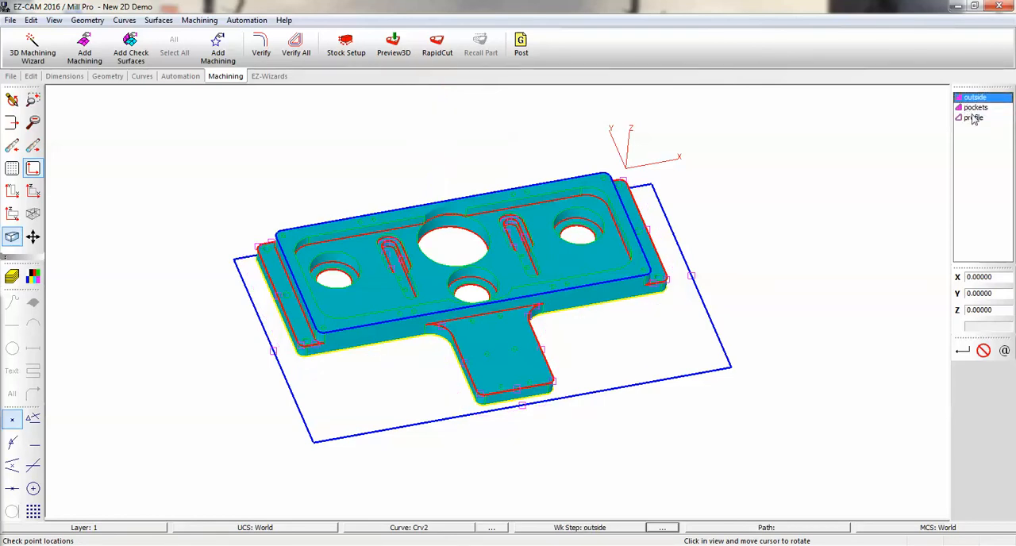
pyautogui.moveTo(589, 135)
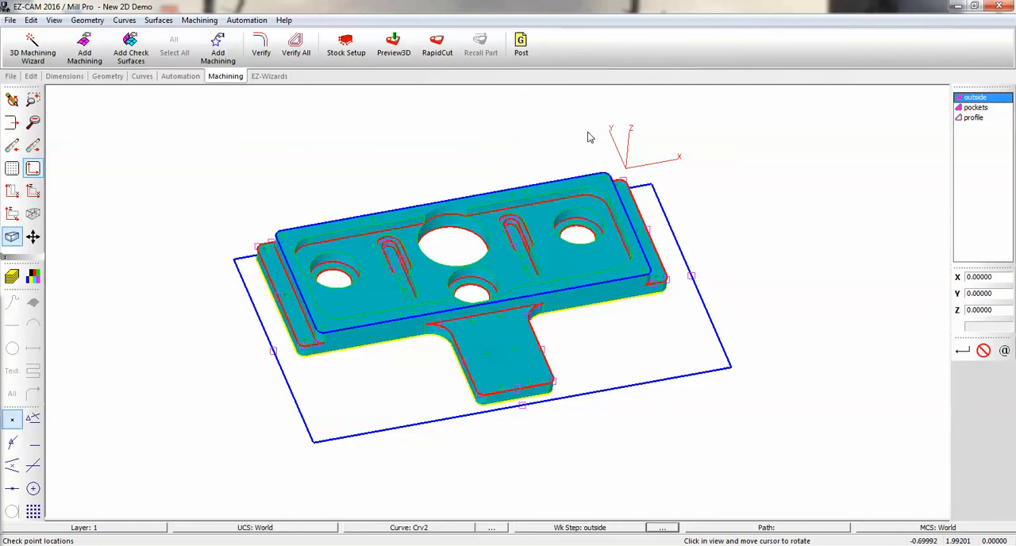
pyautogui.click(393, 44)
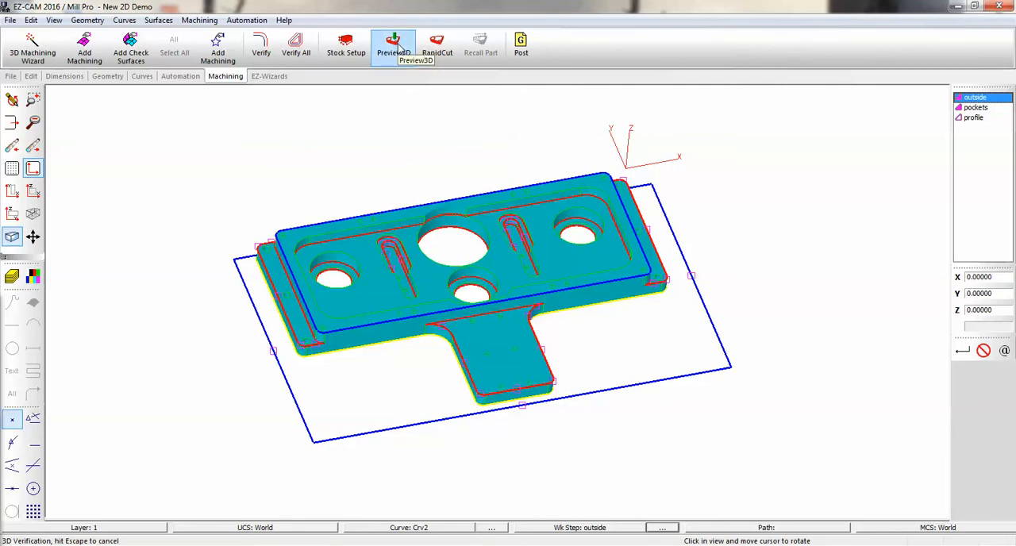
pyautogui.click(393, 45)
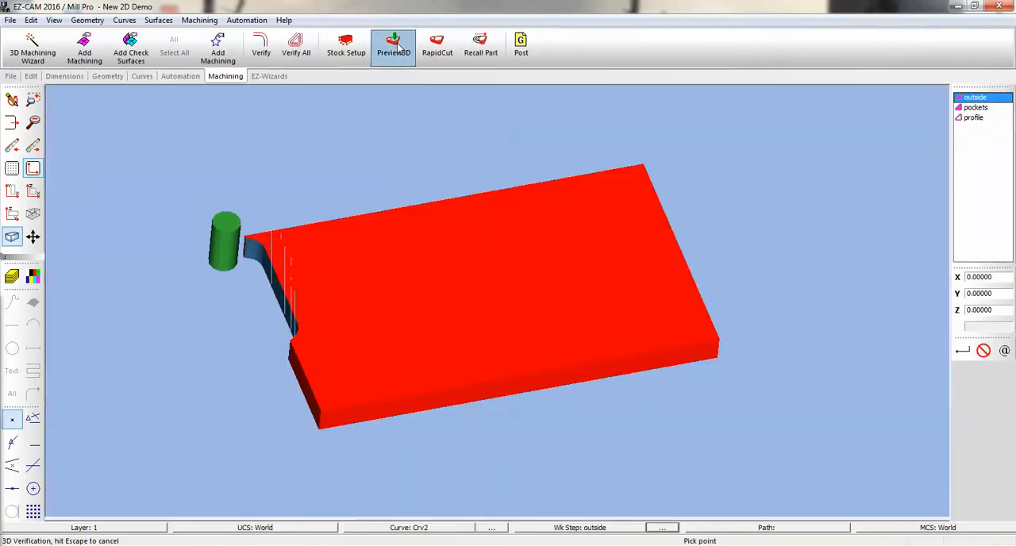
pyautogui.click(393, 43)
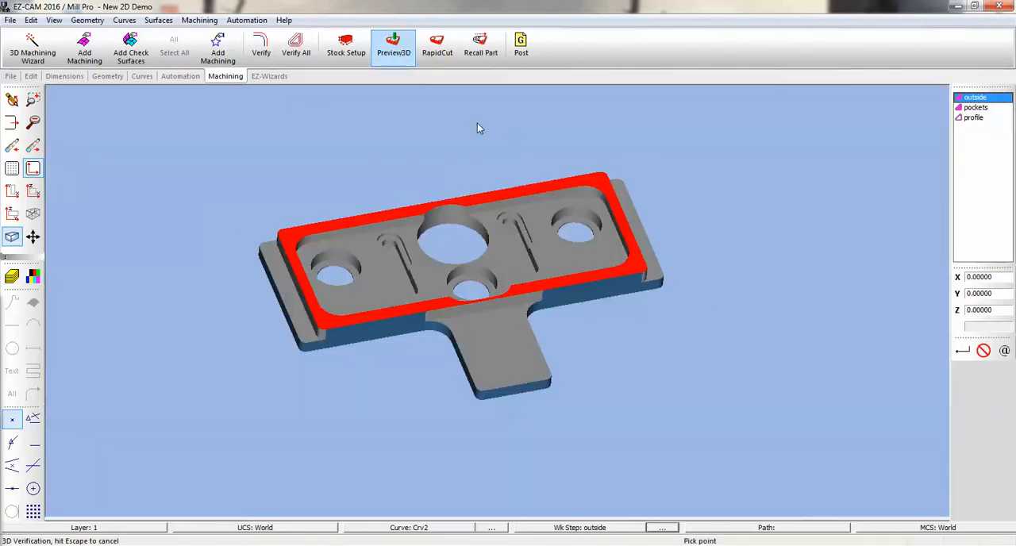
pyautogui.moveTo(476, 128); pyautogui.dragTo(580, 341)
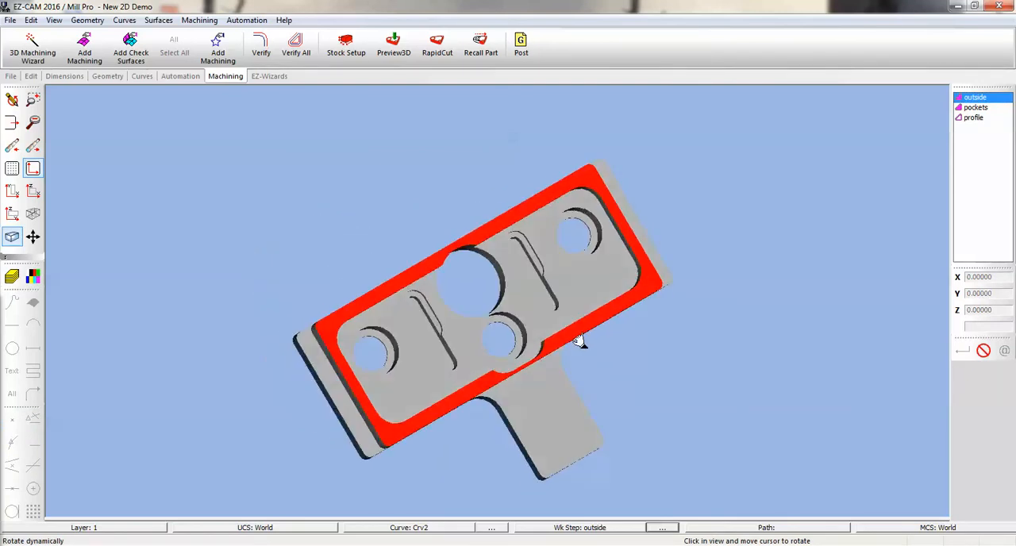
pyautogui.moveTo(579, 342); pyautogui.dragTo(492, 246)
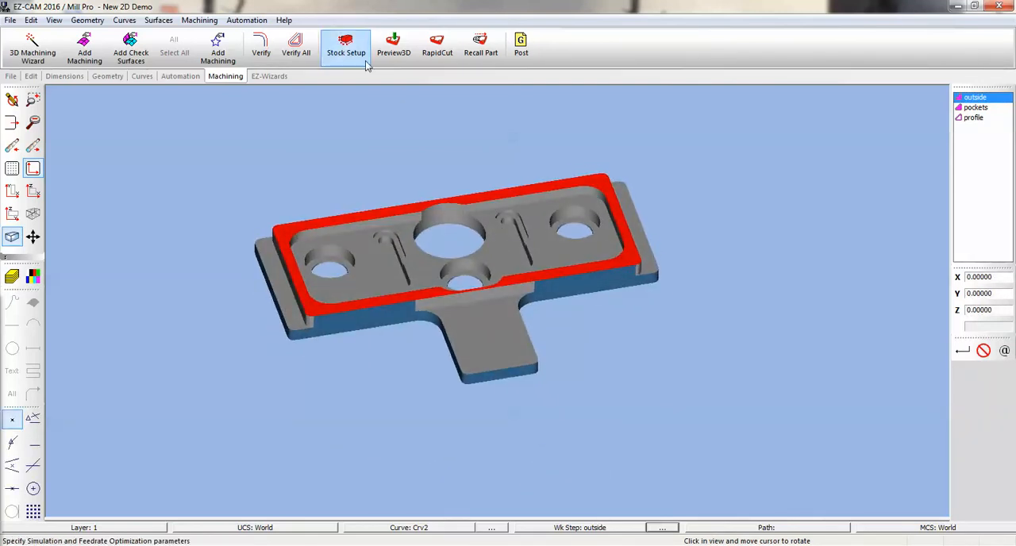
# Enable Create Uncut Solids in Stock Setup and run a RapidCut simulation.
pyautogui.click(346, 45)
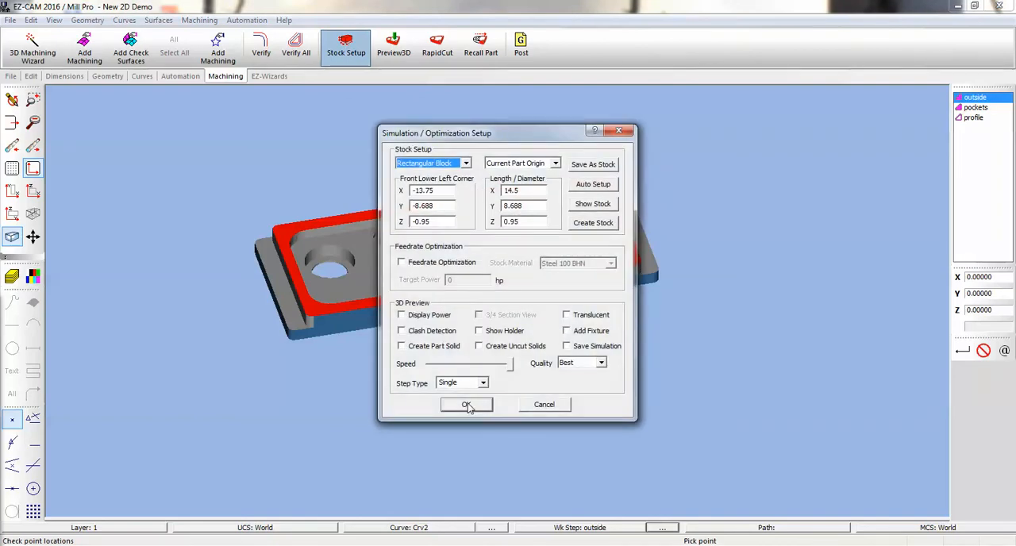
pyautogui.click(479, 346)
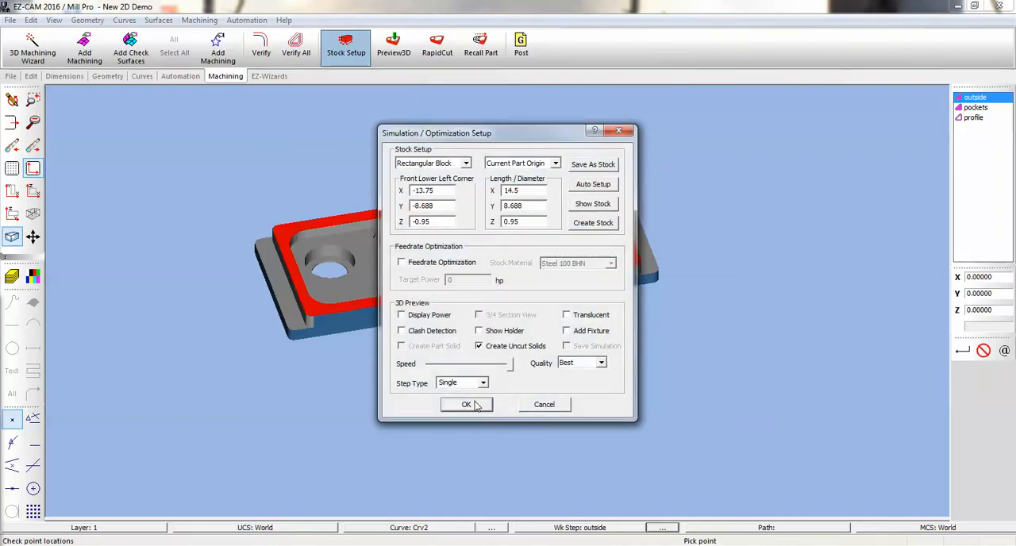
pyautogui.click(467, 404)
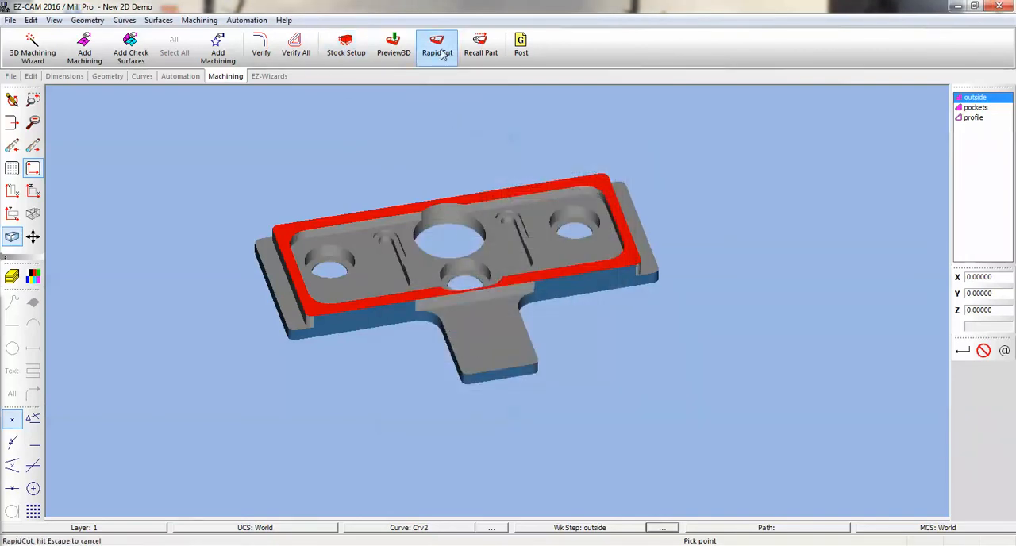
pyautogui.click(976, 107)
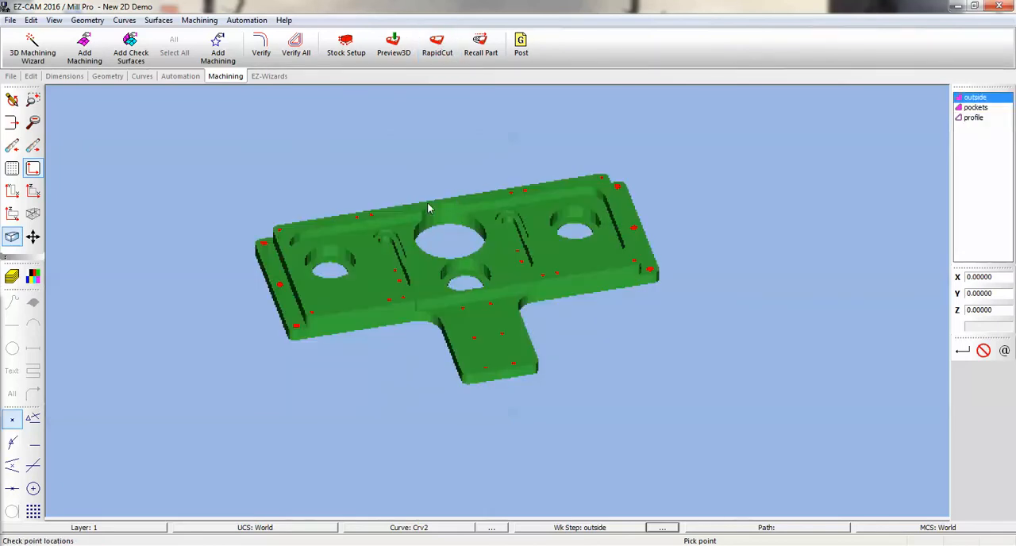
pyautogui.moveTo(401, 283)
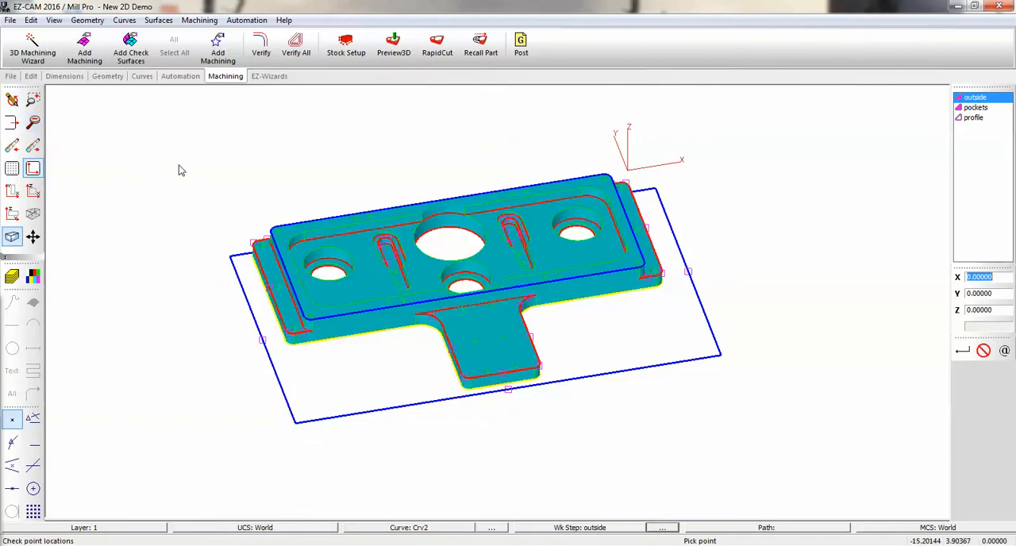
# Switch the ribbon to the EZ-Wizards tools for automatic hole and curve machining.
pyautogui.click(269, 75)
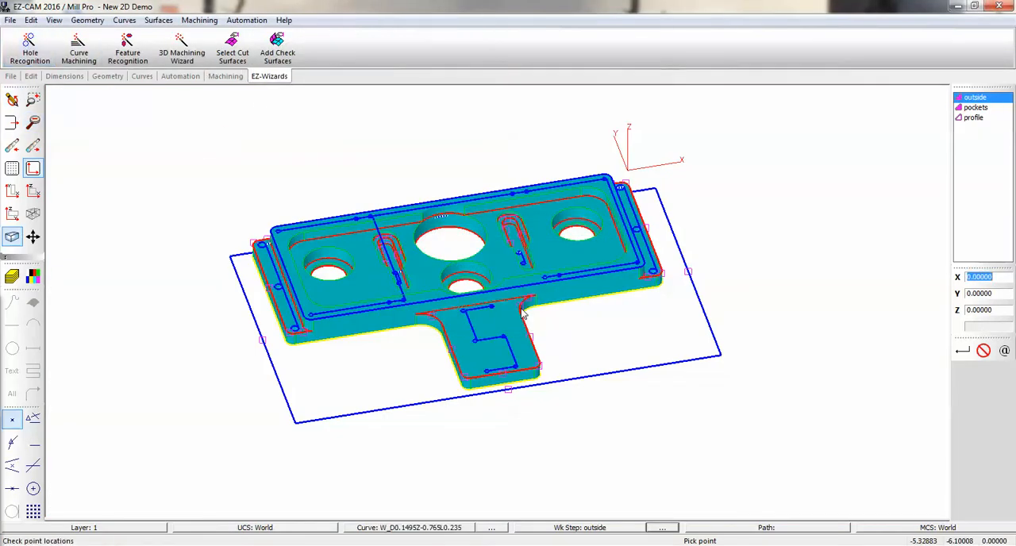
pyautogui.moveTo(472, 342)
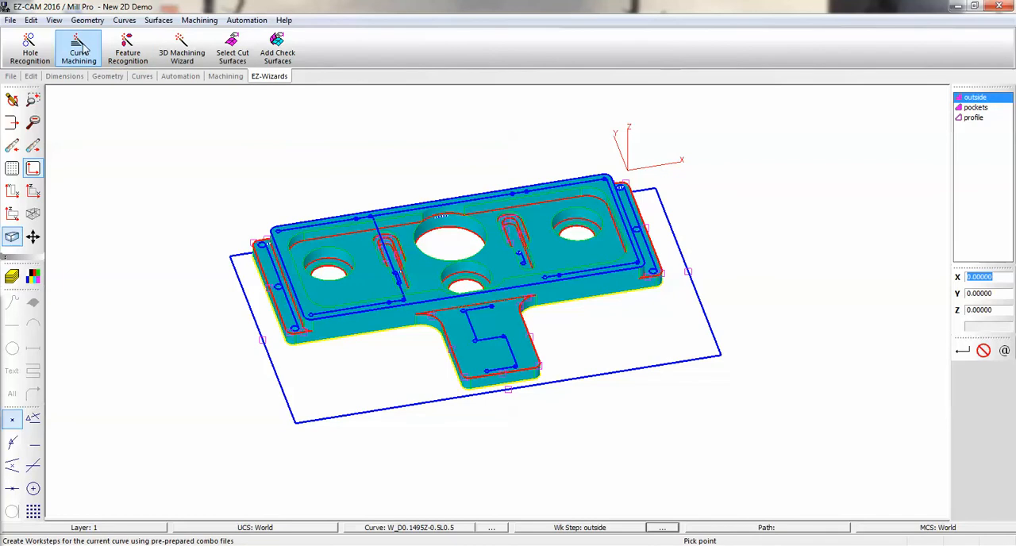
# Add spot drill, drill and 3/16 ream work steps using the Holes category and Hole-3-16 dia method.
pyautogui.click(79, 49)
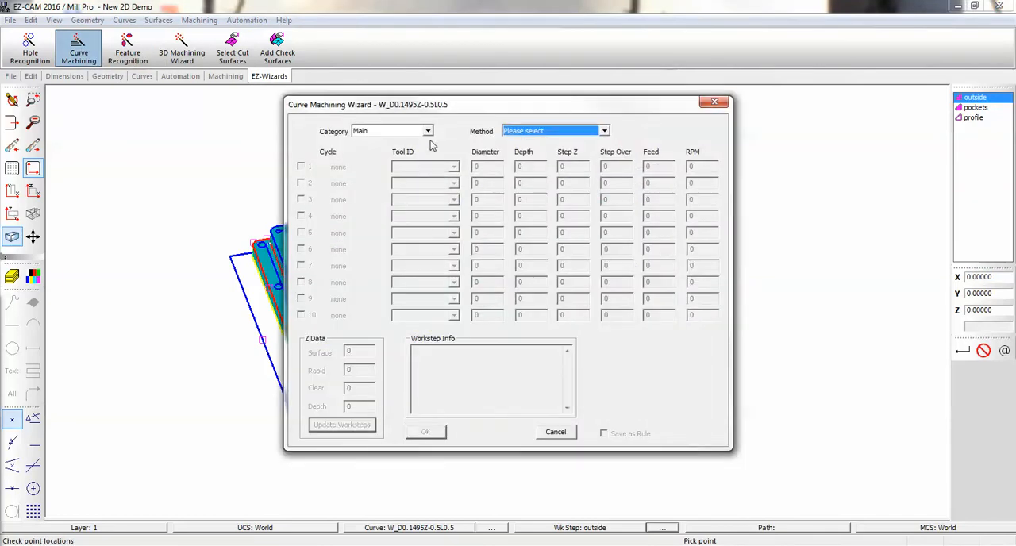
pyautogui.click(428, 130)
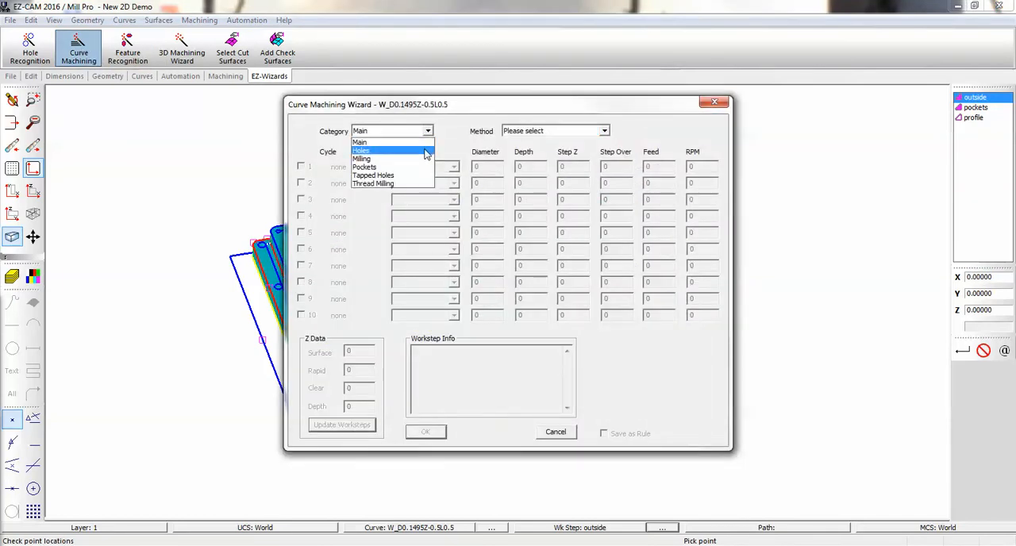
pyautogui.click(362, 151)
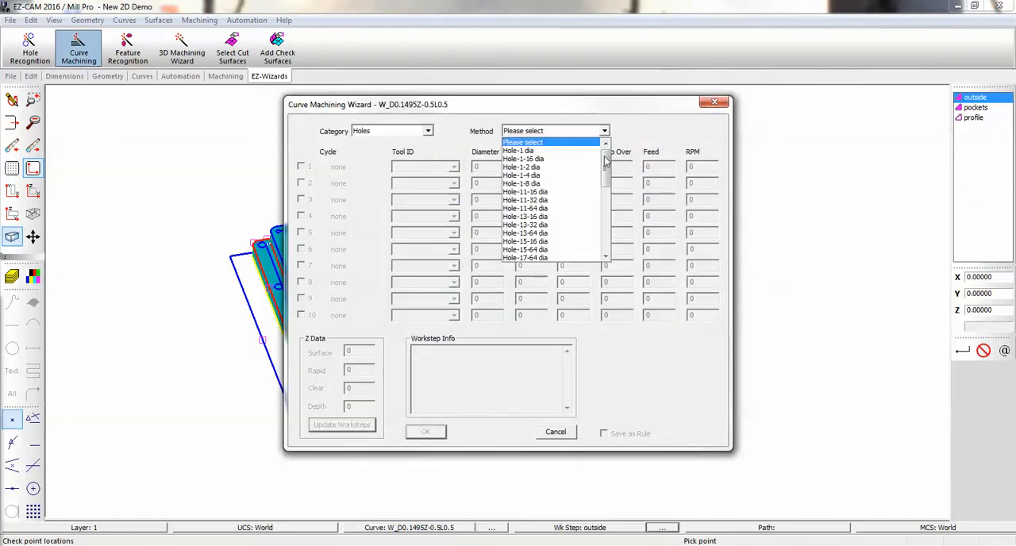
pyautogui.click(524, 216)
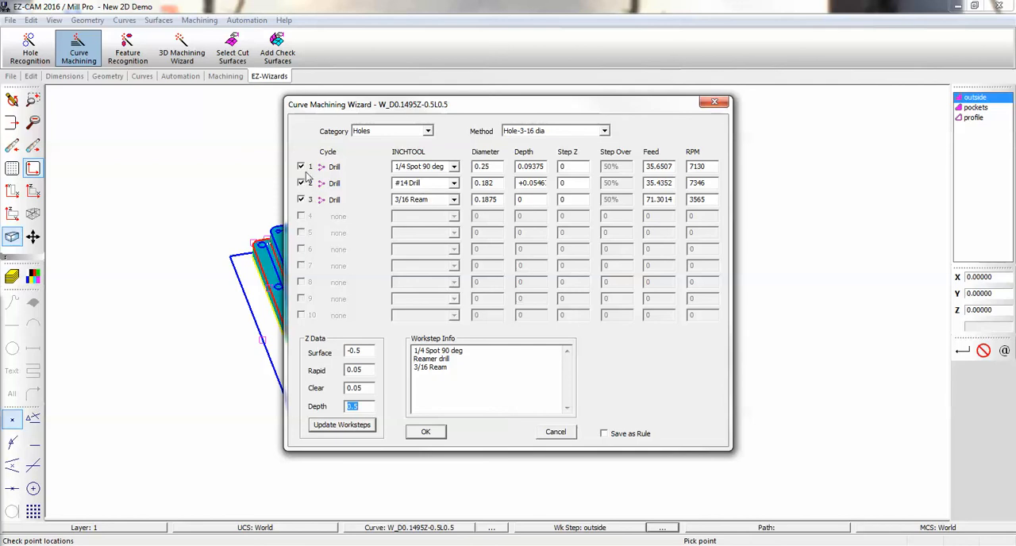
pyautogui.moveTo(597, 184)
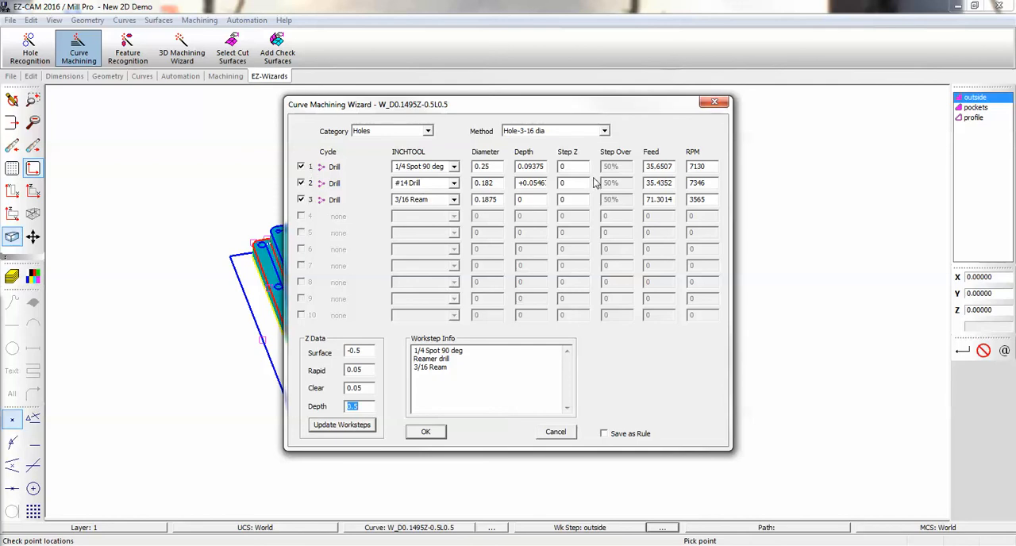
pyautogui.moveTo(342, 431)
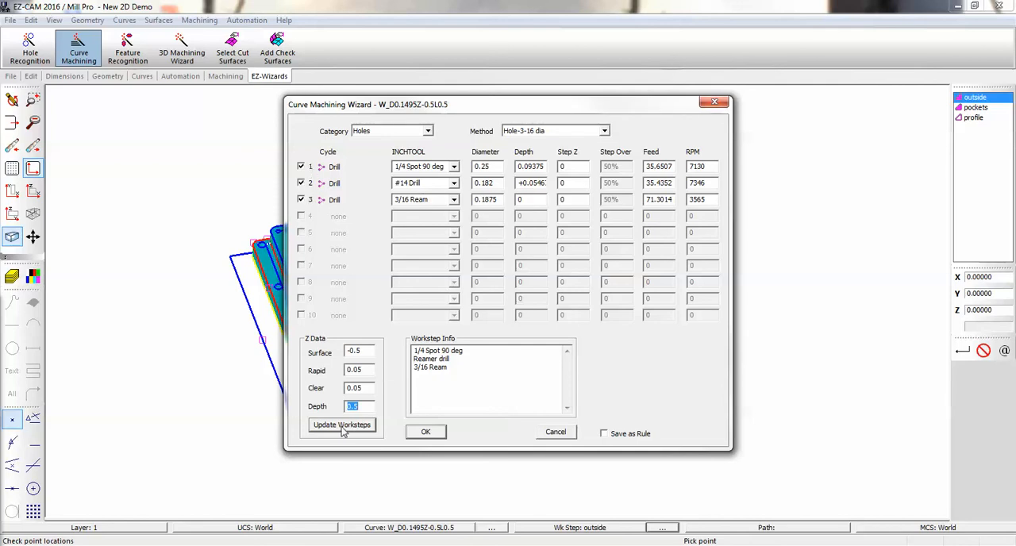
pyautogui.click(426, 431)
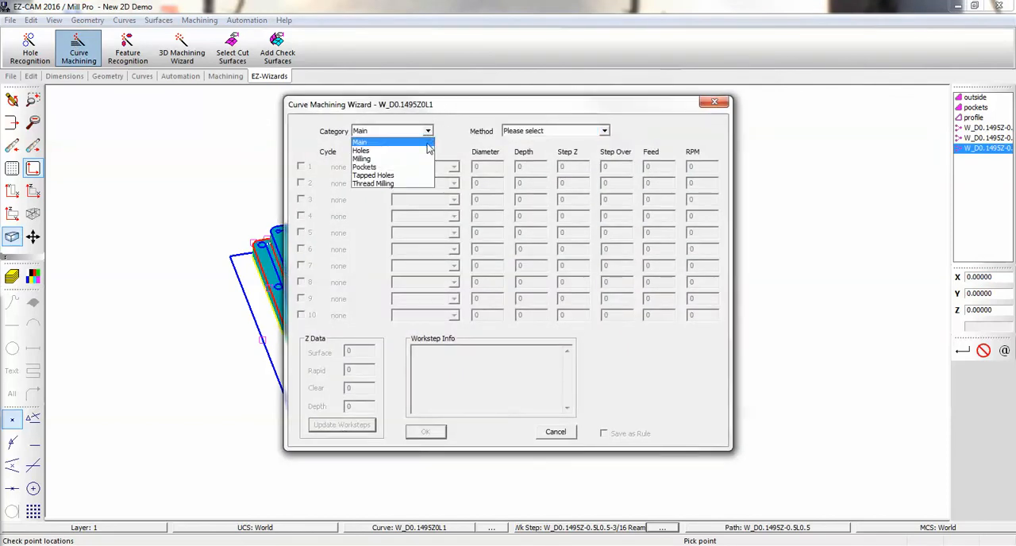
# Apply the Holes category with Hole-3-16 dia method to the second hole curve.
pyautogui.click(361, 150)
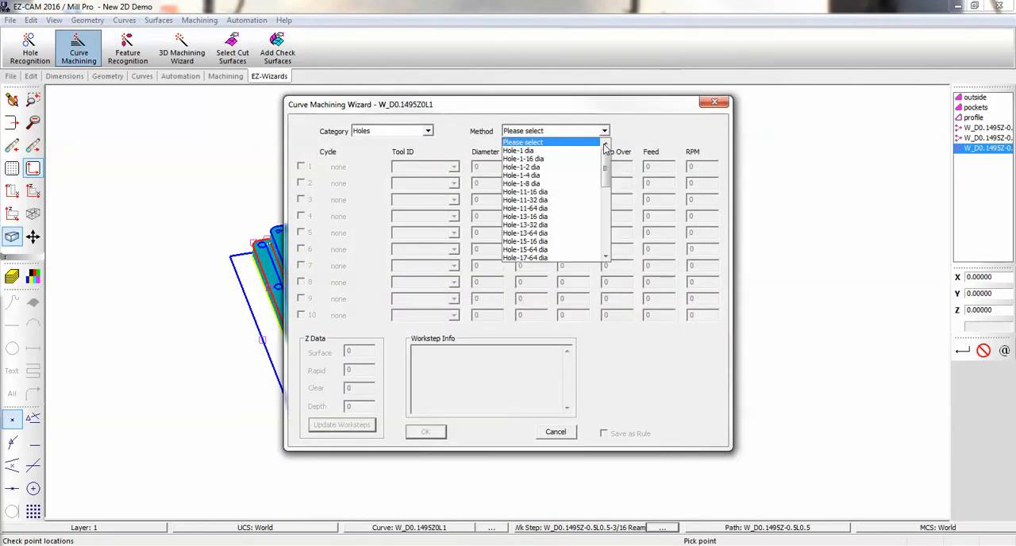
pyautogui.click(524, 208)
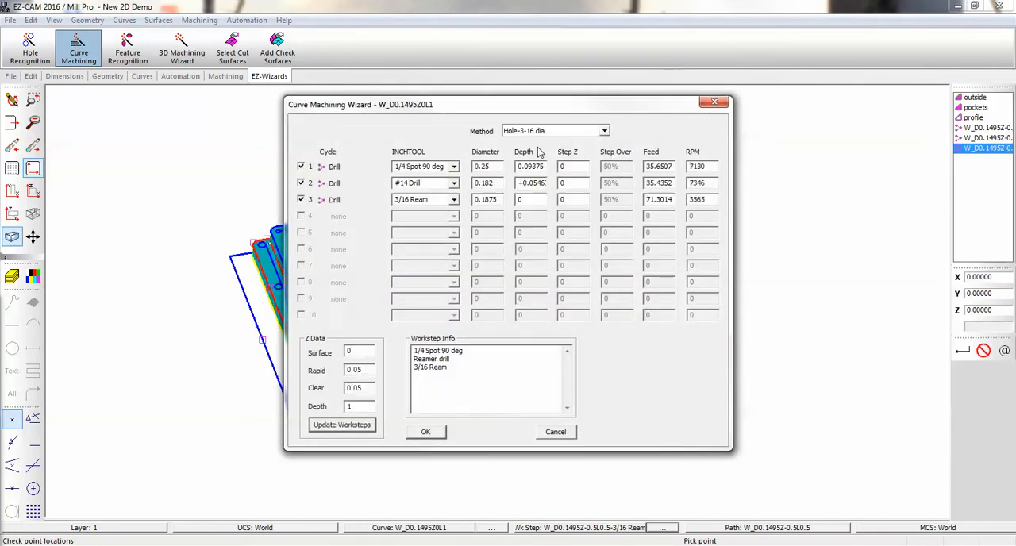
pyautogui.click(426, 431)
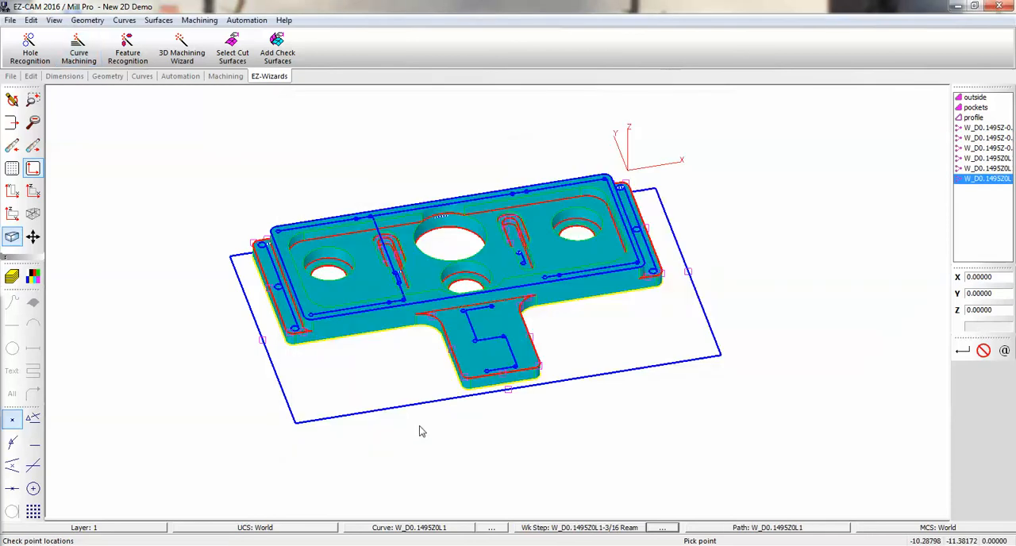
pyautogui.moveTo(273, 275)
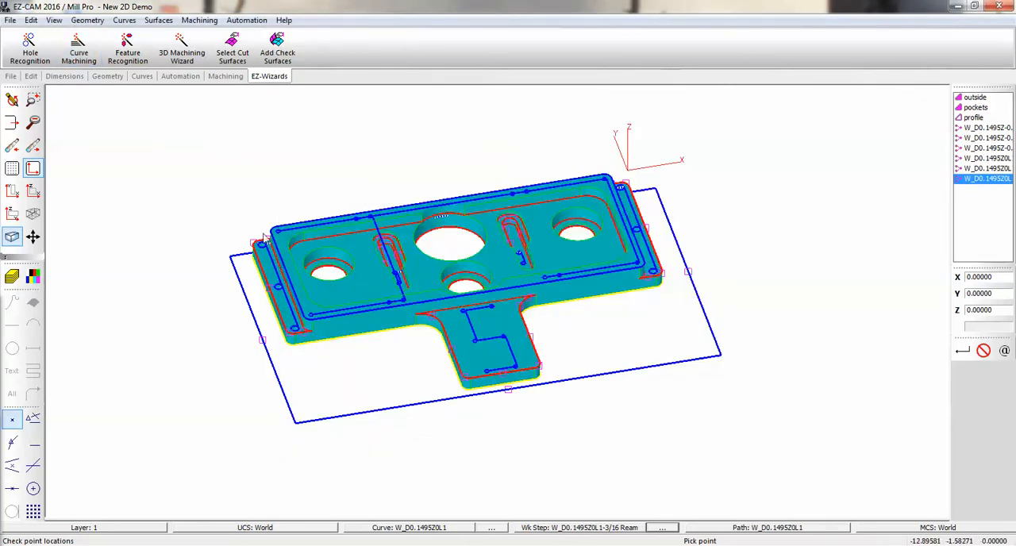
pyautogui.moveTo(286, 306)
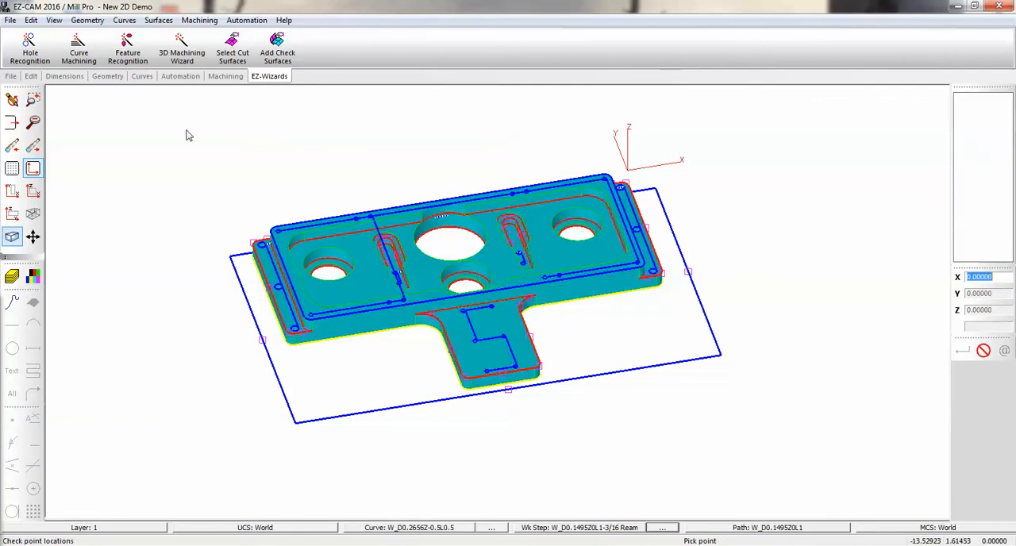
# Add spot drill, #7 tap drill and 1/4-20 tap work steps via Tapped Holes, 1-4_20 tap.
pyautogui.click(78, 48)
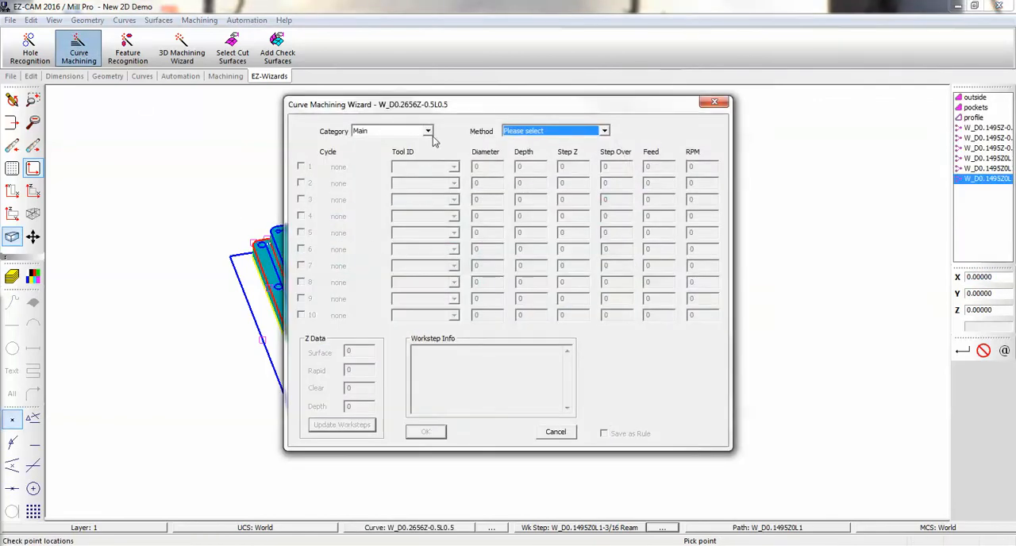
pyautogui.click(427, 131)
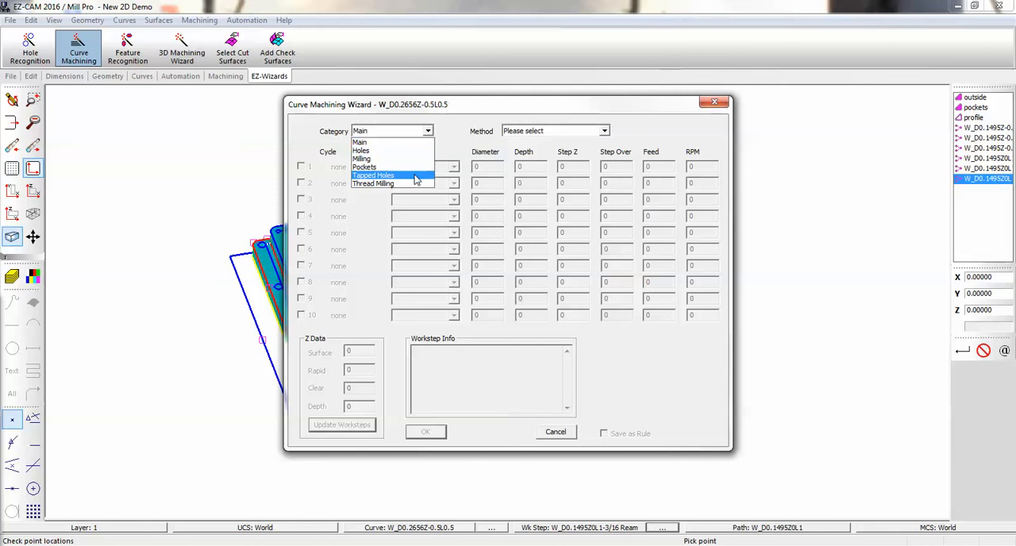
pyautogui.click(373, 175)
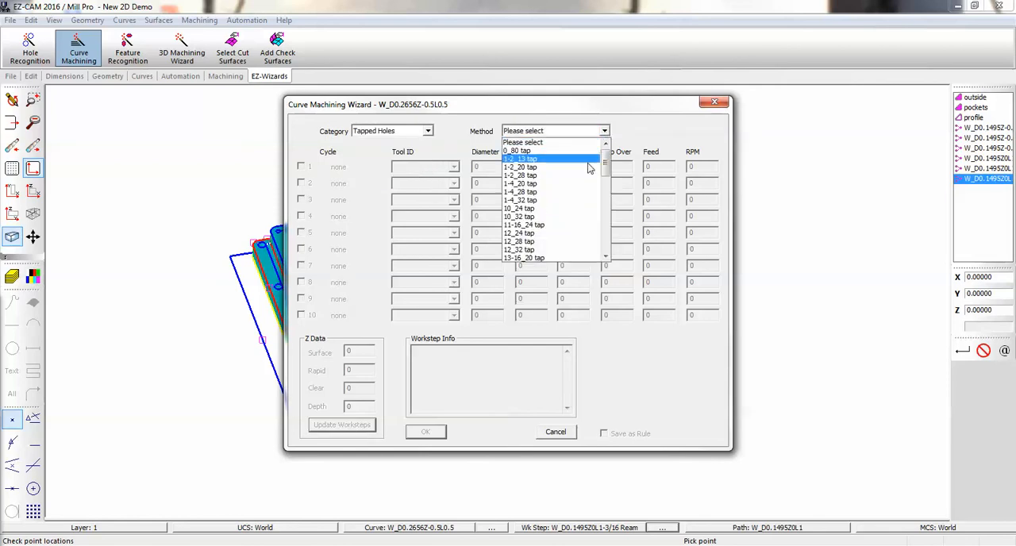
pyautogui.click(520, 191)
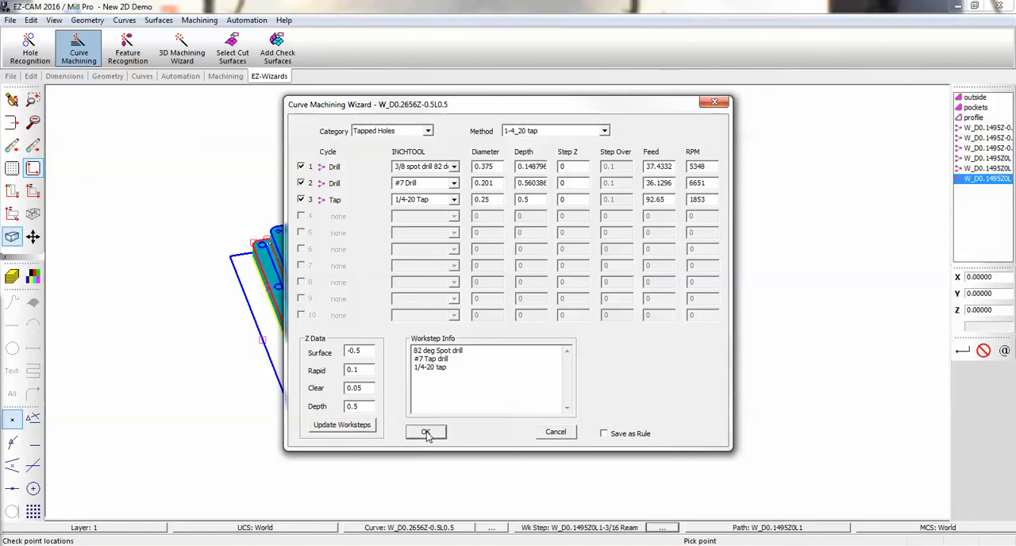
pyautogui.click(427, 432)
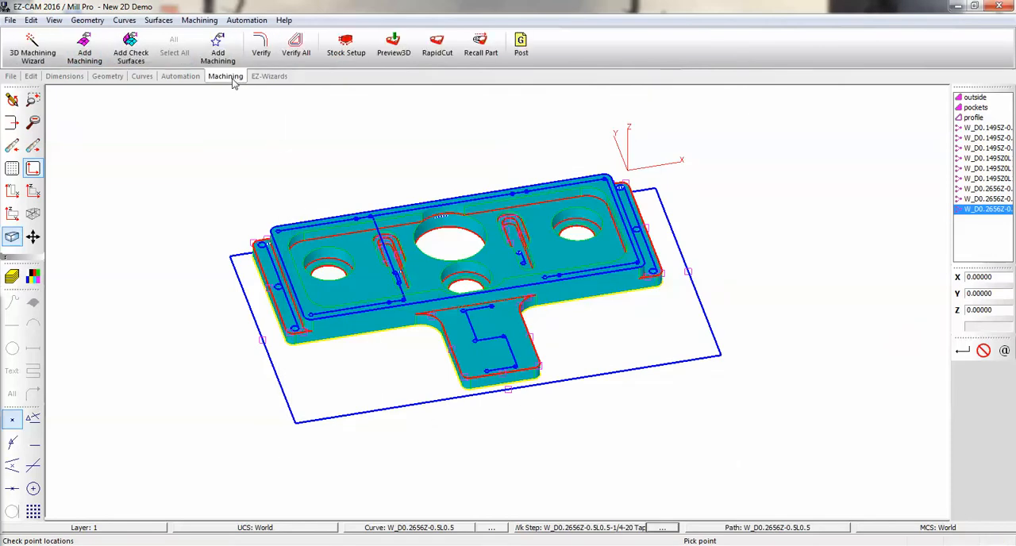
pyautogui.moveTo(439, 499)
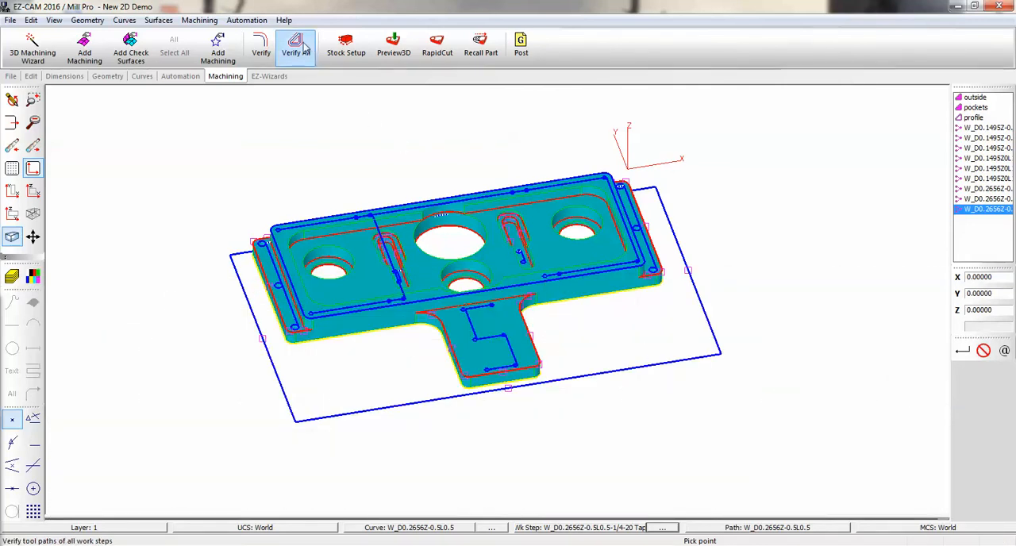
# Verify all work step toolpaths and run the Preview3D cutting simulation of the plate.
pyautogui.click(294, 44)
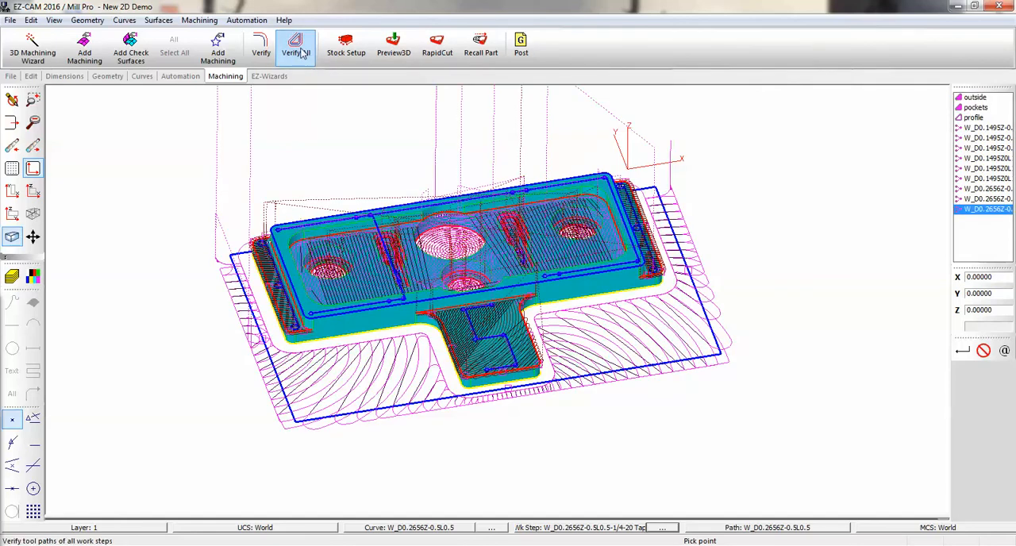
pyautogui.click(393, 45)
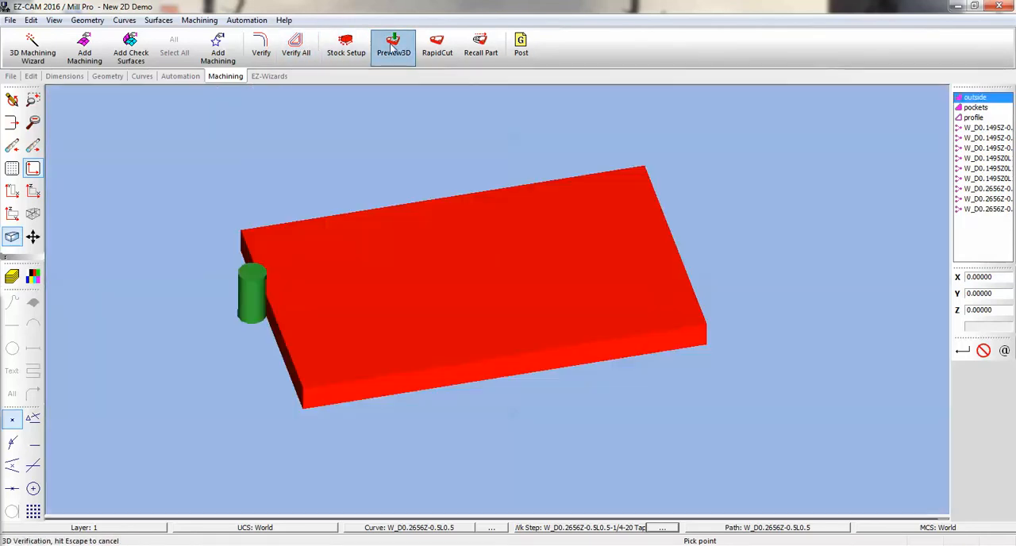
pyautogui.click(393, 45)
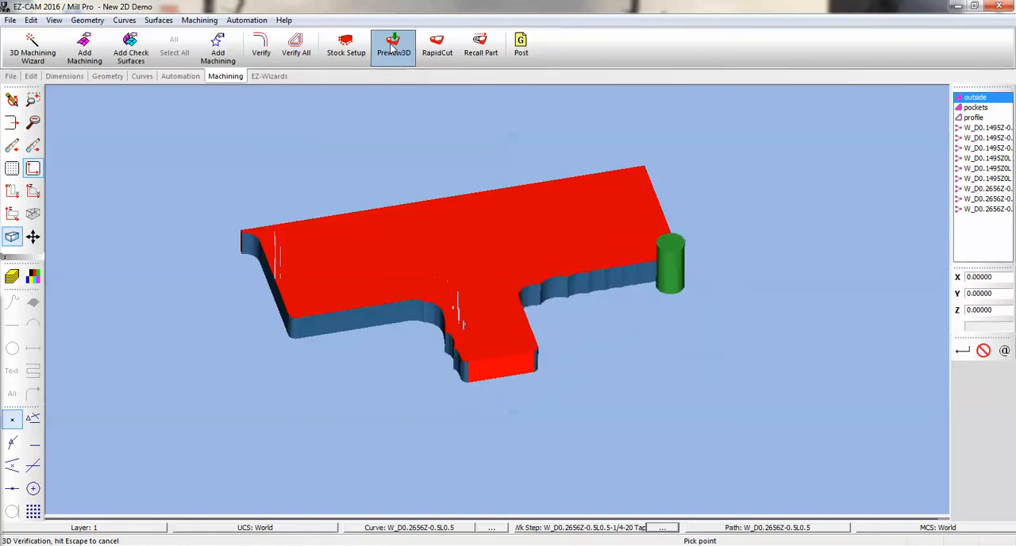
pyautogui.click(976, 107)
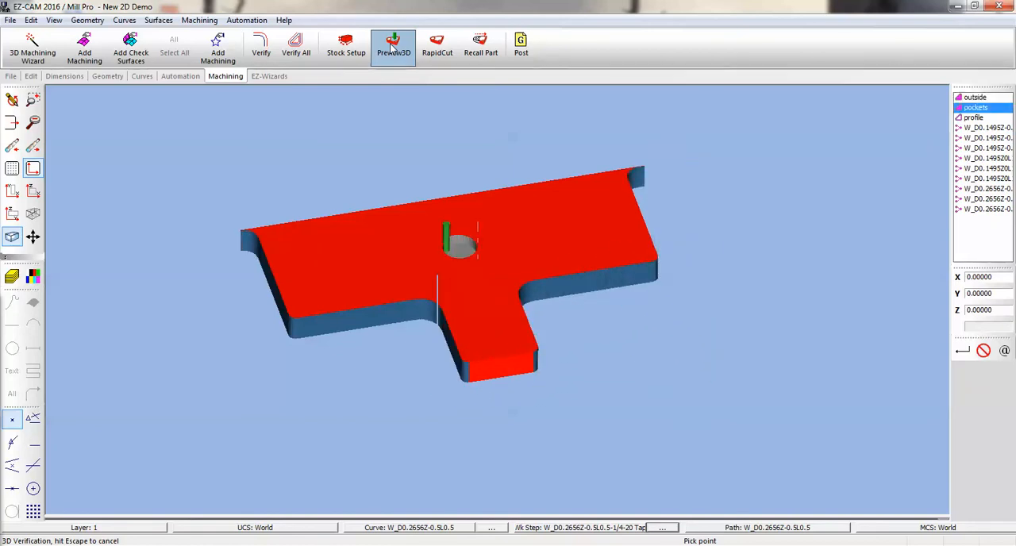